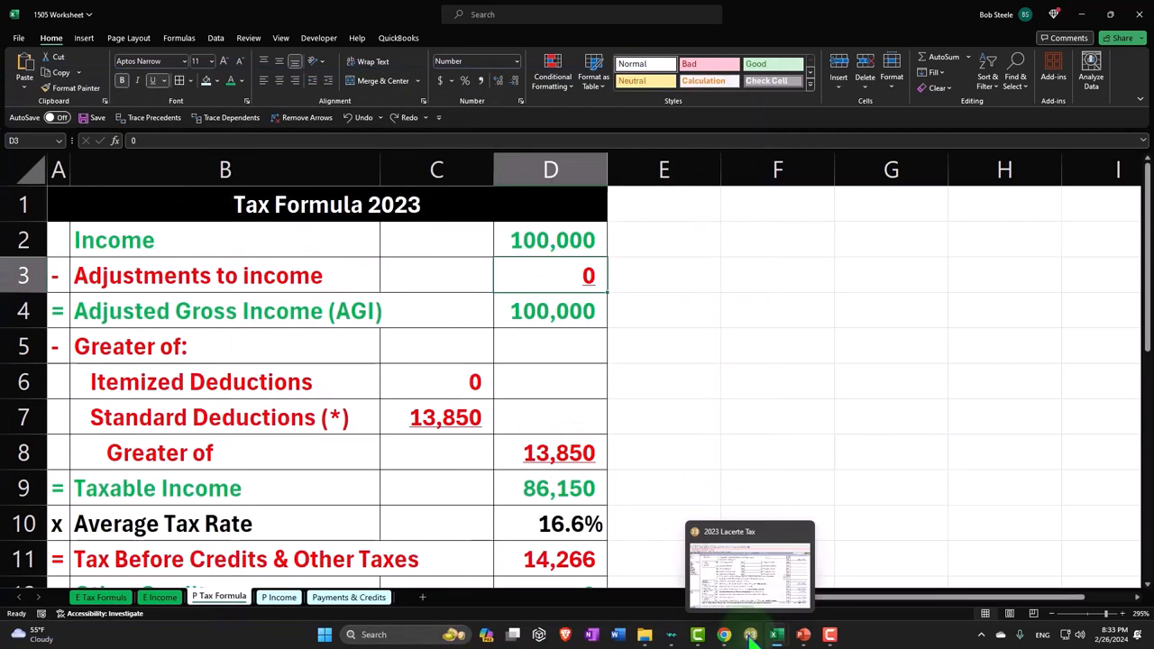
Switch from the worksheet to the 2023 Lacerte Tax return
click(750, 562)
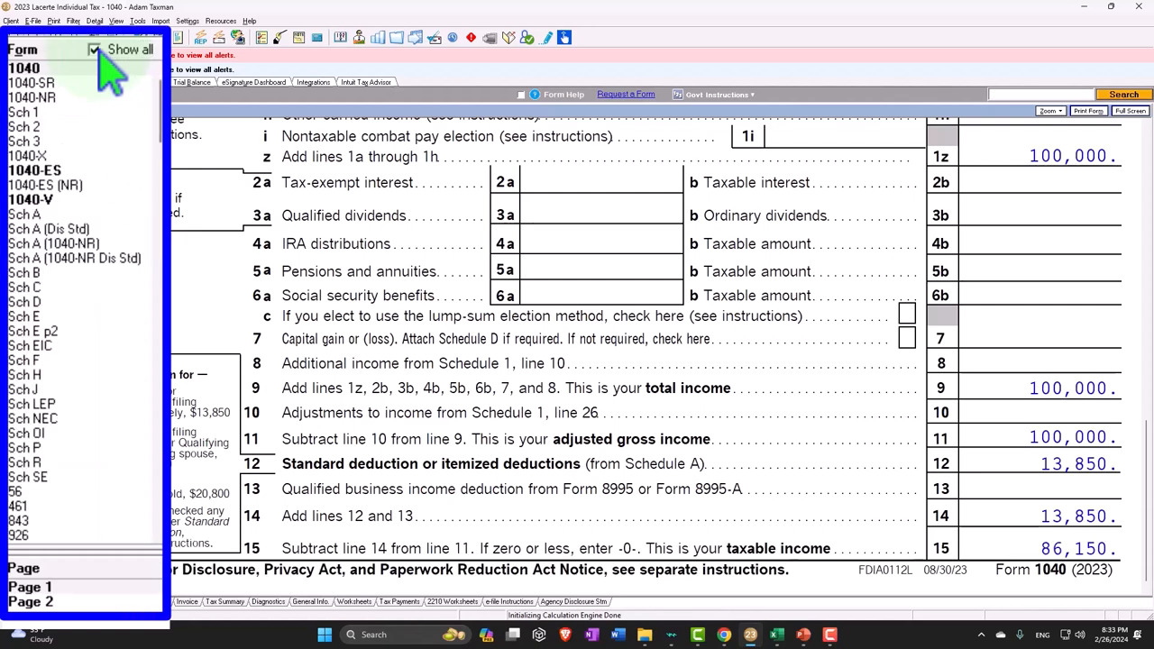
Review Schedule 1 Part II Adjustments to Income, which are empty
click(25, 111)
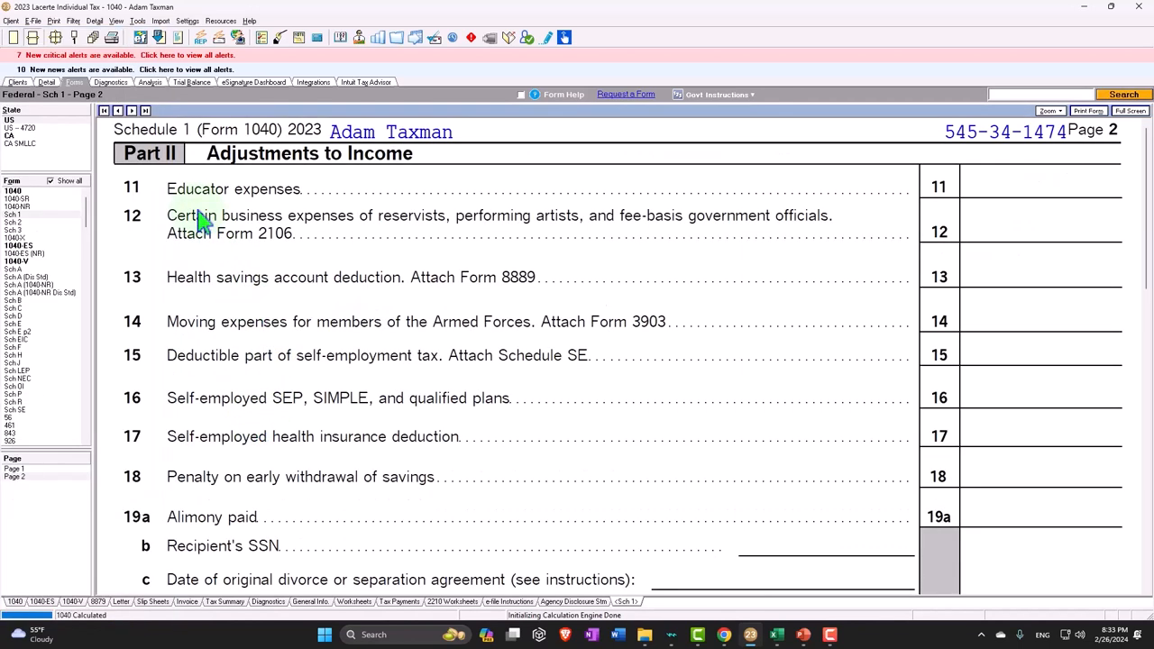
scroll(down, 3)
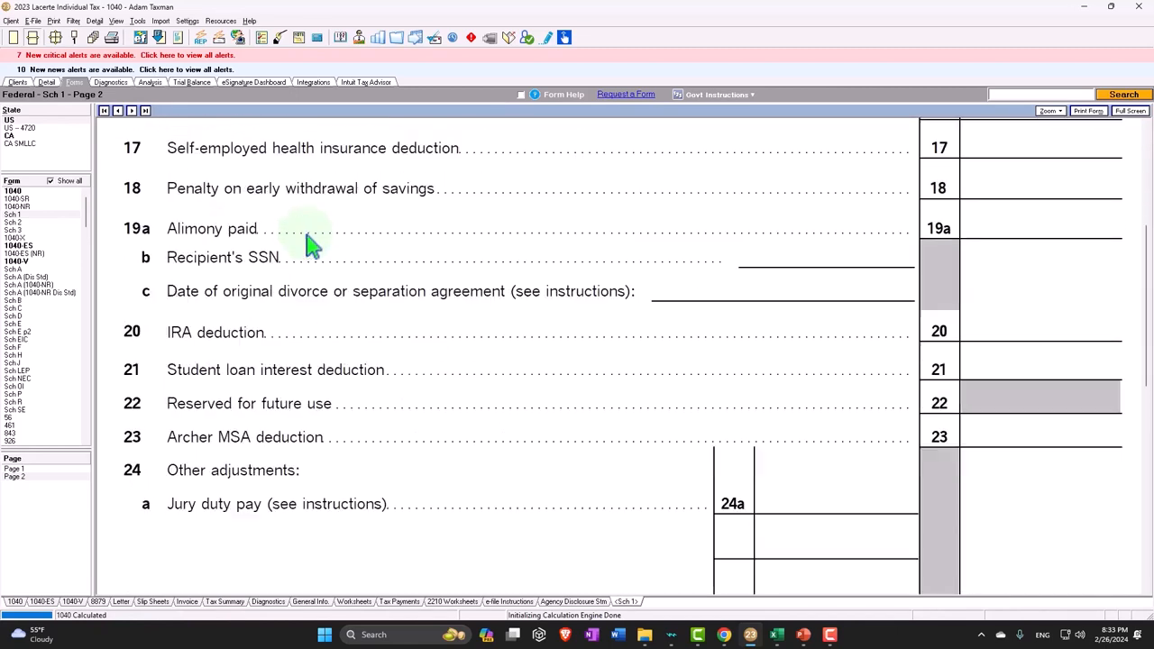
scroll(down, 3)
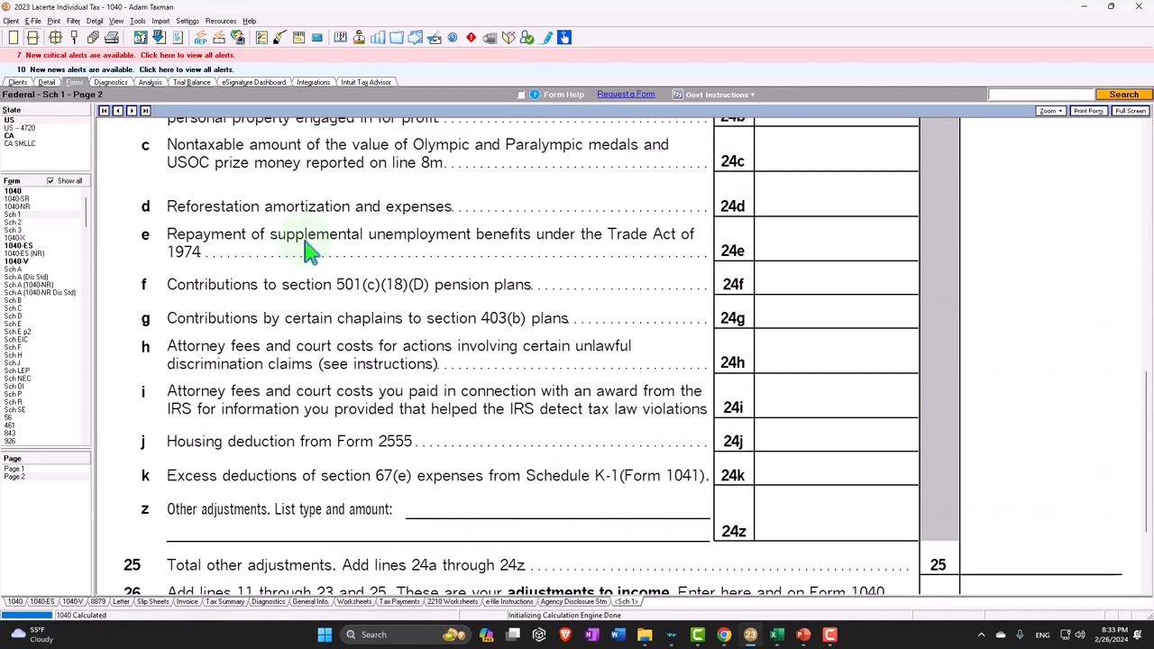
scroll(up, 3)
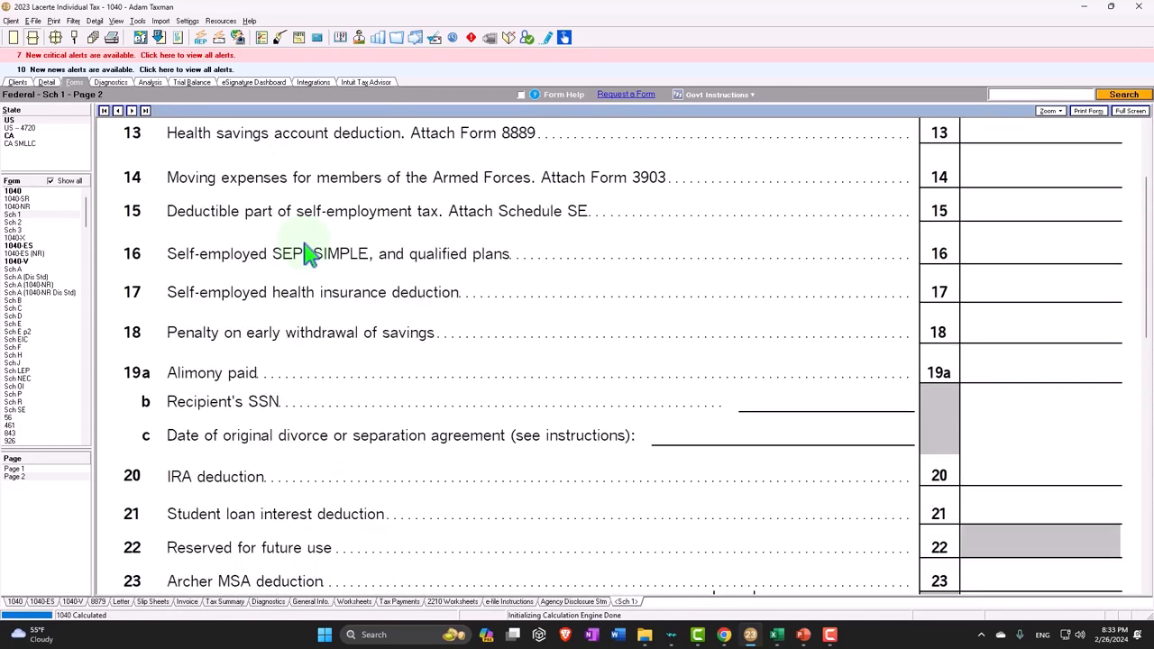
scroll(up, 3)
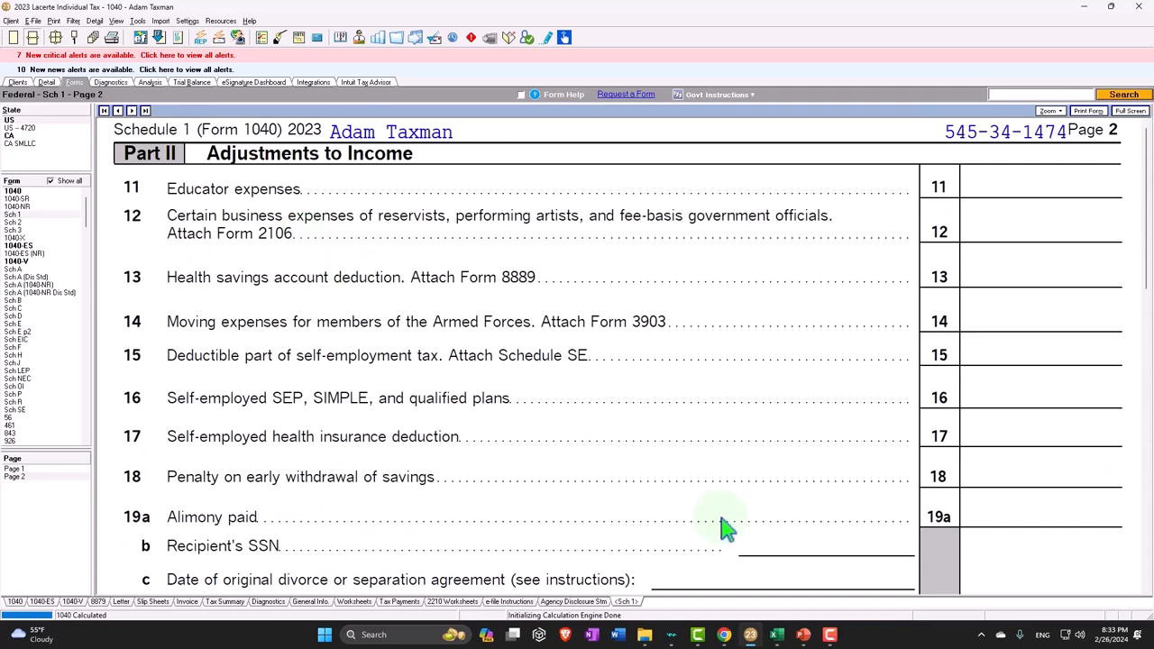
click(775, 634)
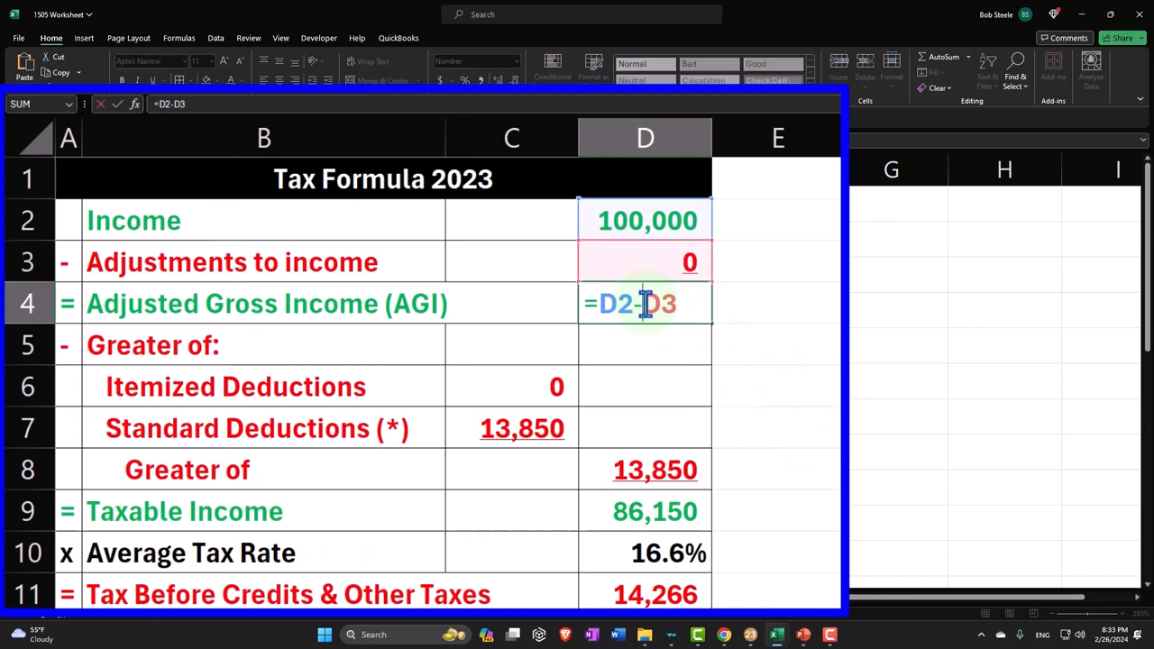
mouse_move(616, 511)
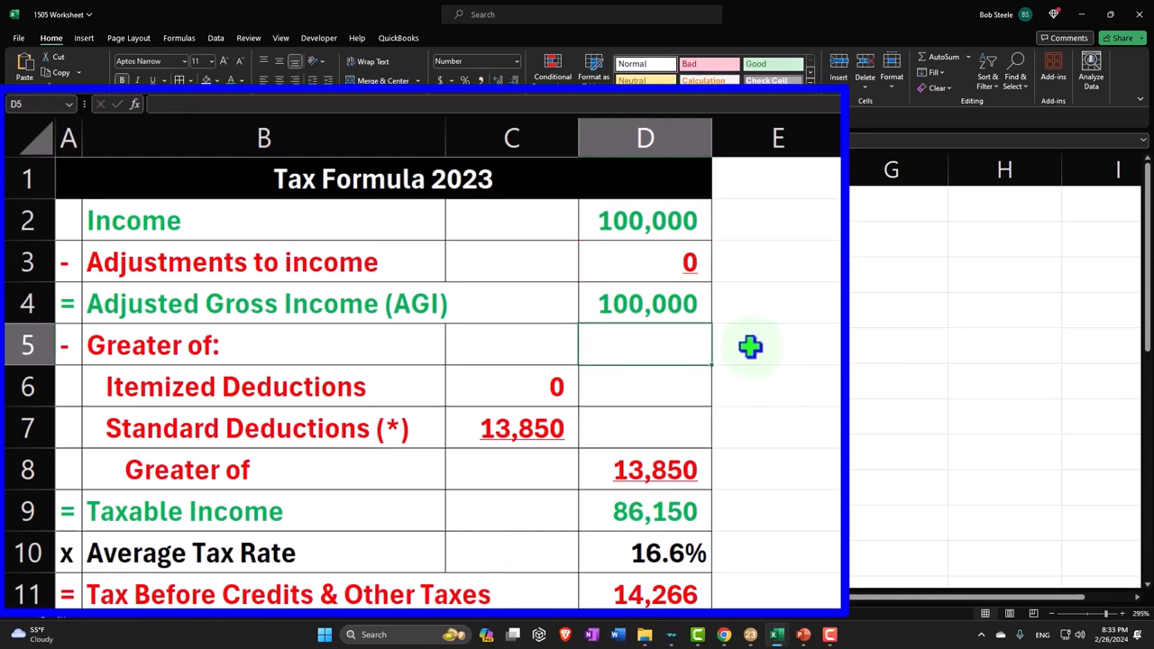
Confirm the 100,000 AGI in D4 is =D2-D3, income less adjustments
click(646, 303)
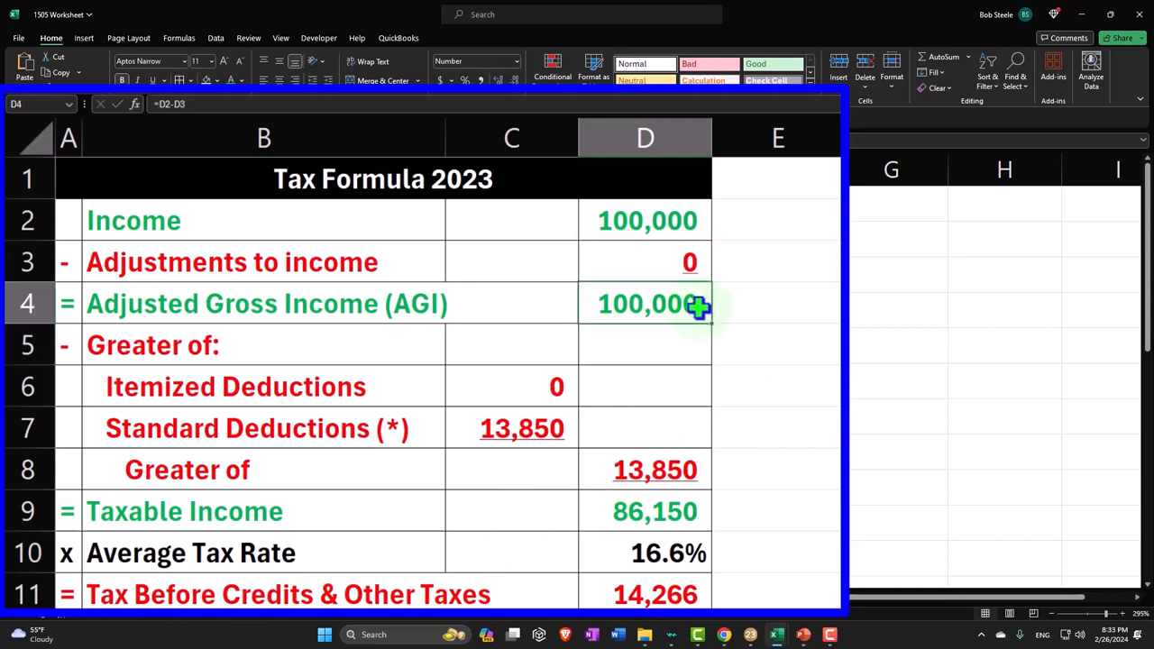
click(512, 386)
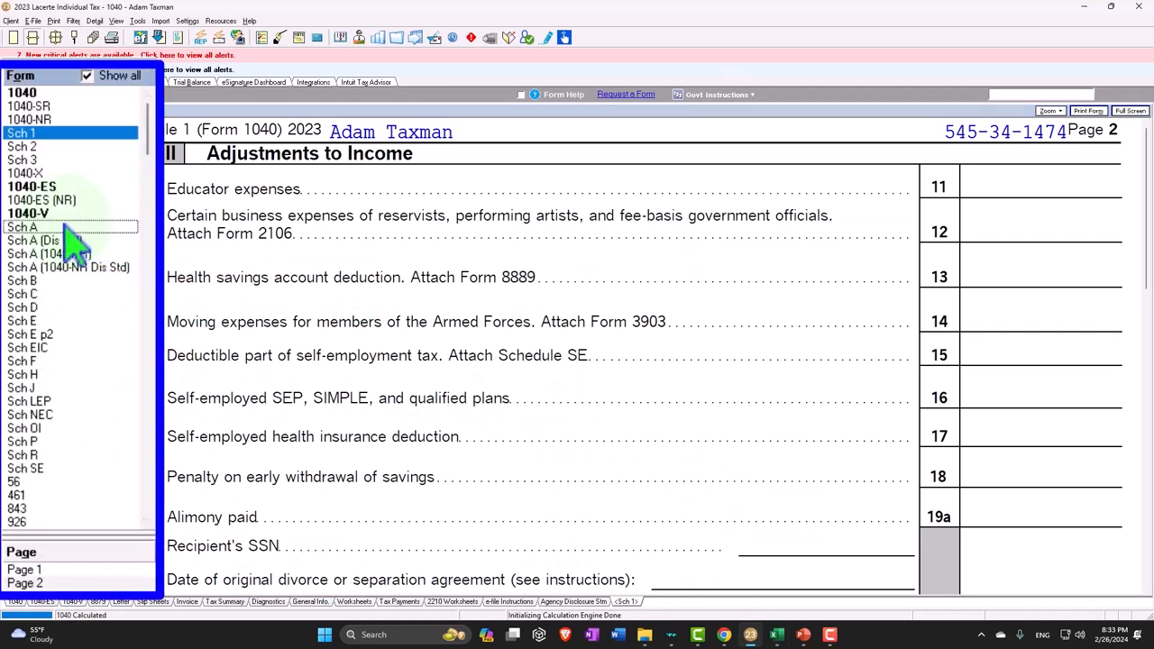
Review Schedule A itemized deductions showing 1,205 state and local taxes
click(22, 227)
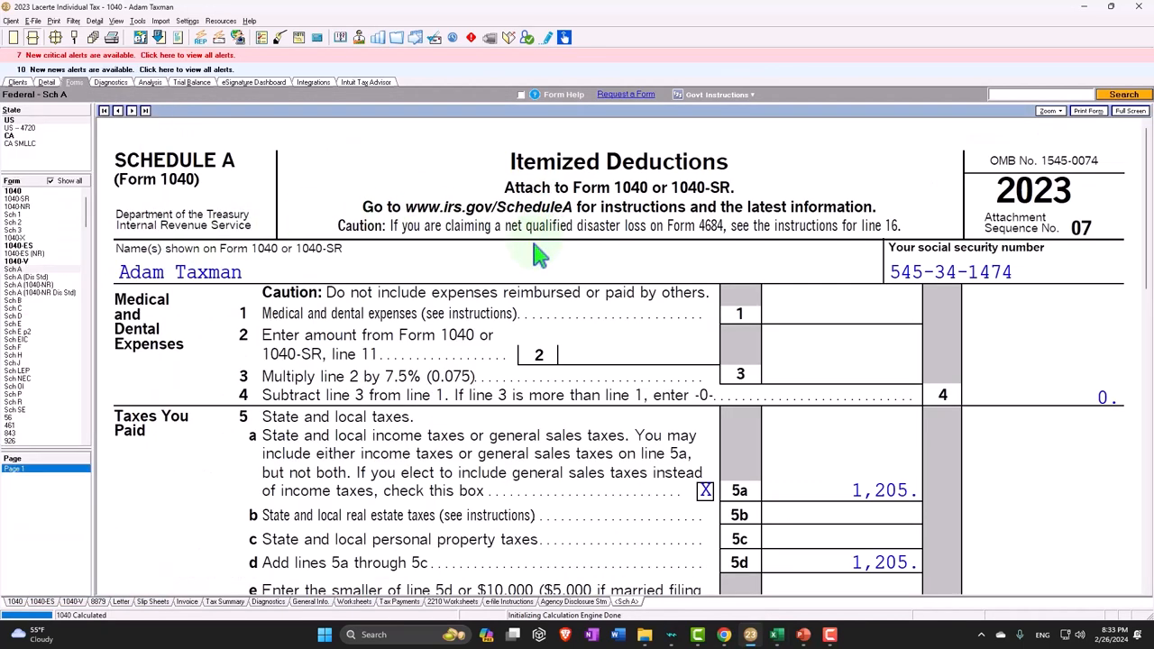
scroll(down, 3)
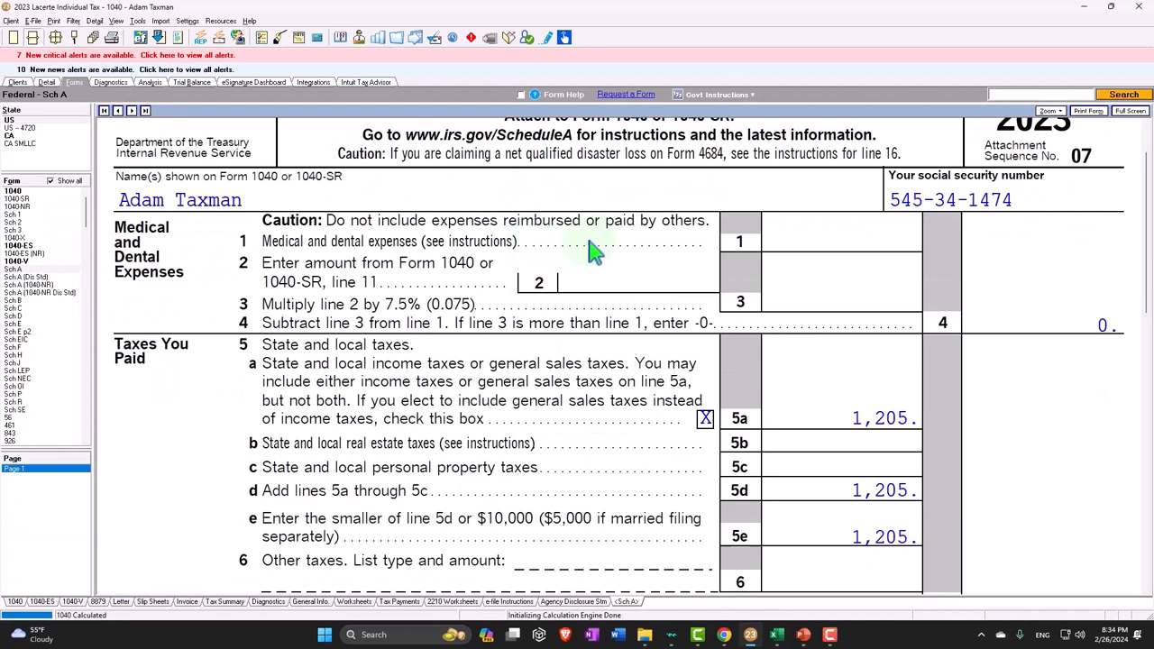
mouse_move(263, 389)
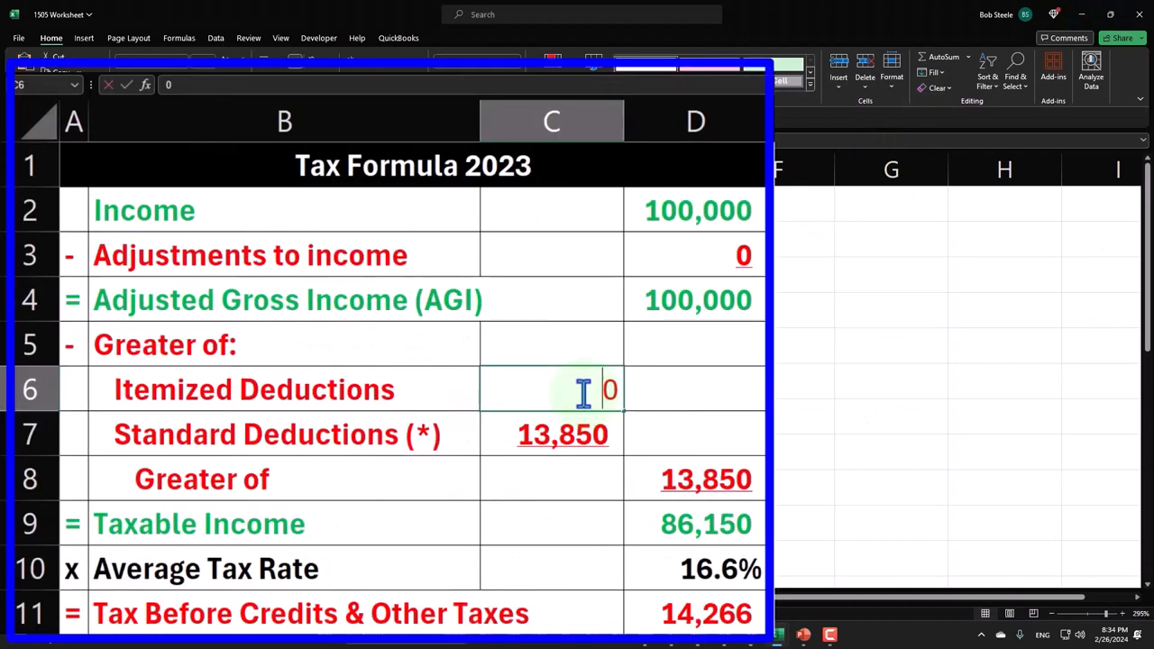
Confirm the 13,850 standard deduction comes from D22 and exceeds 0 itemized
click(552, 433)
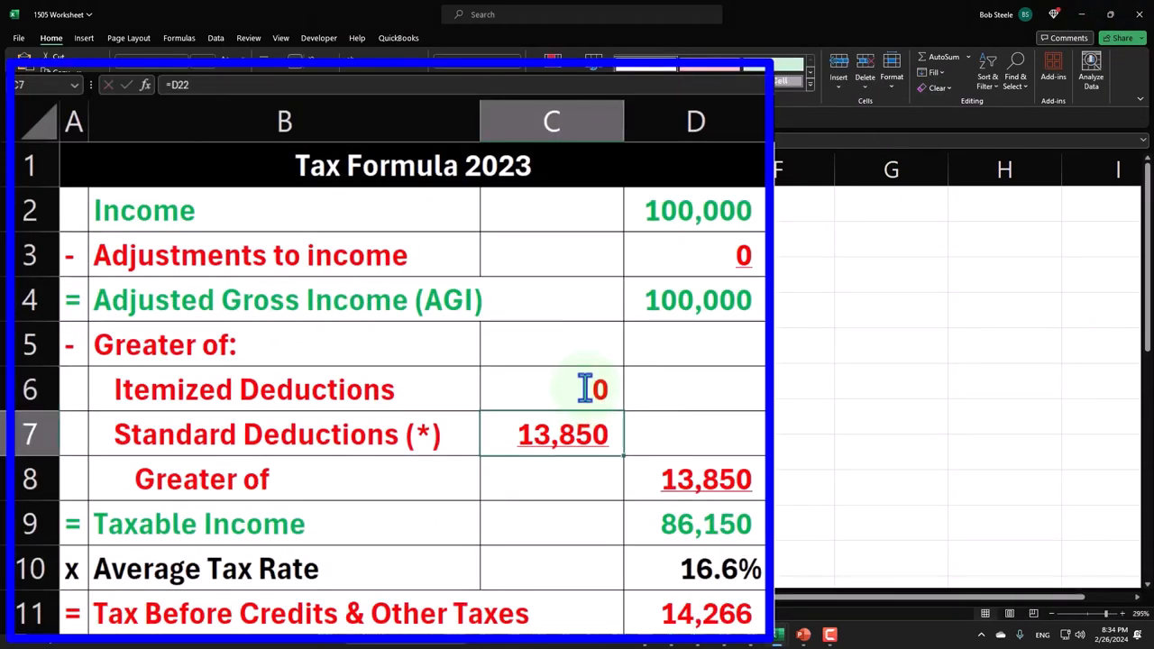
mouse_move(584, 434)
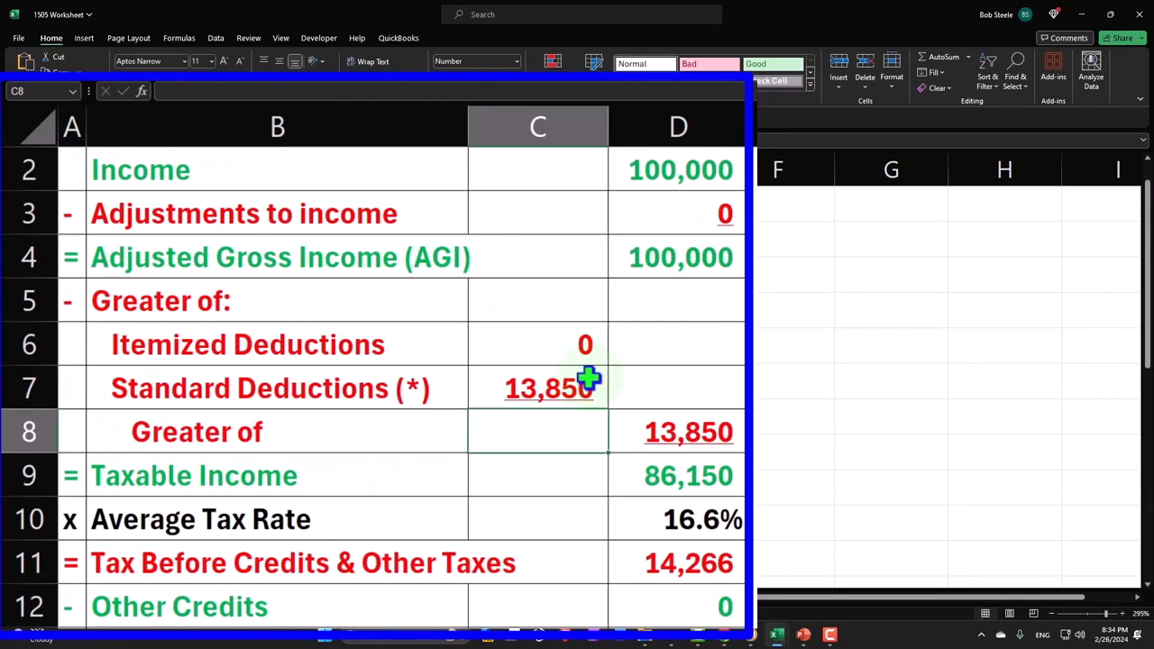
click(537, 387)
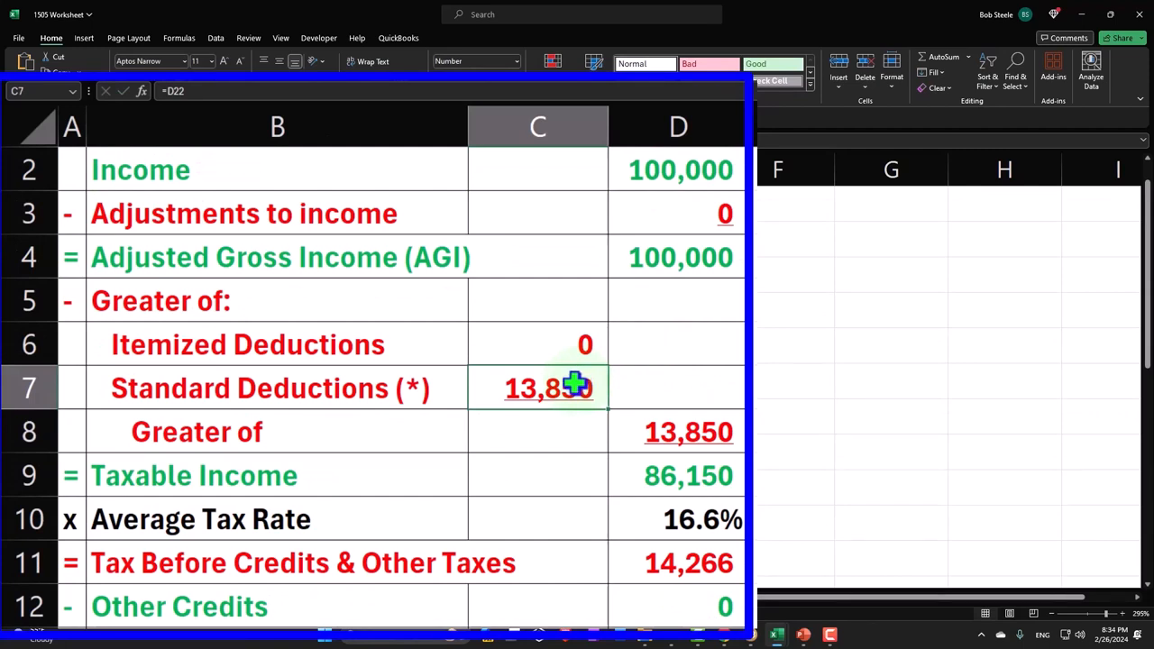
right_click(548, 387)
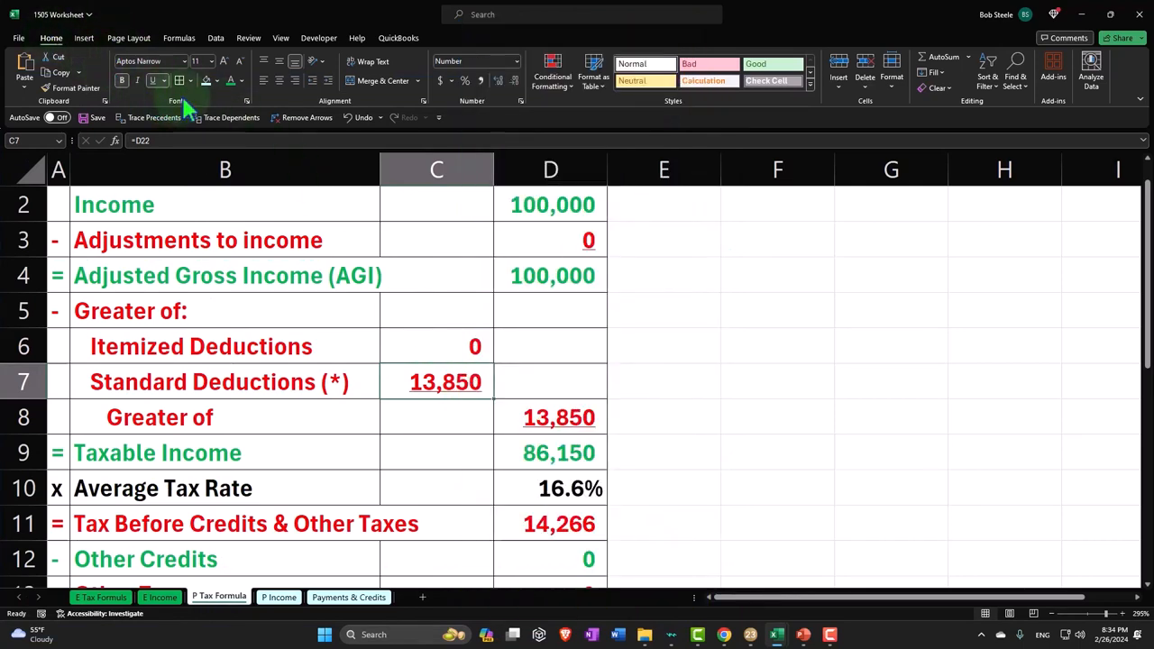
Fill the 13,850 standard deduction cell light blue via More Colors
click(218, 79)
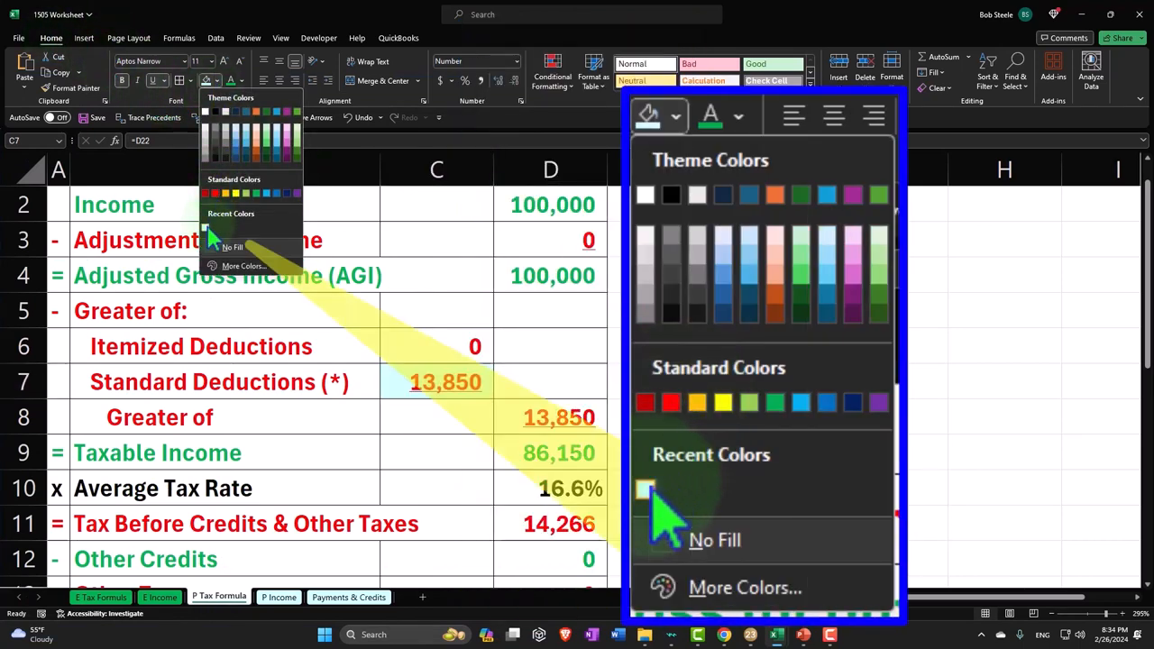
click(743, 588)
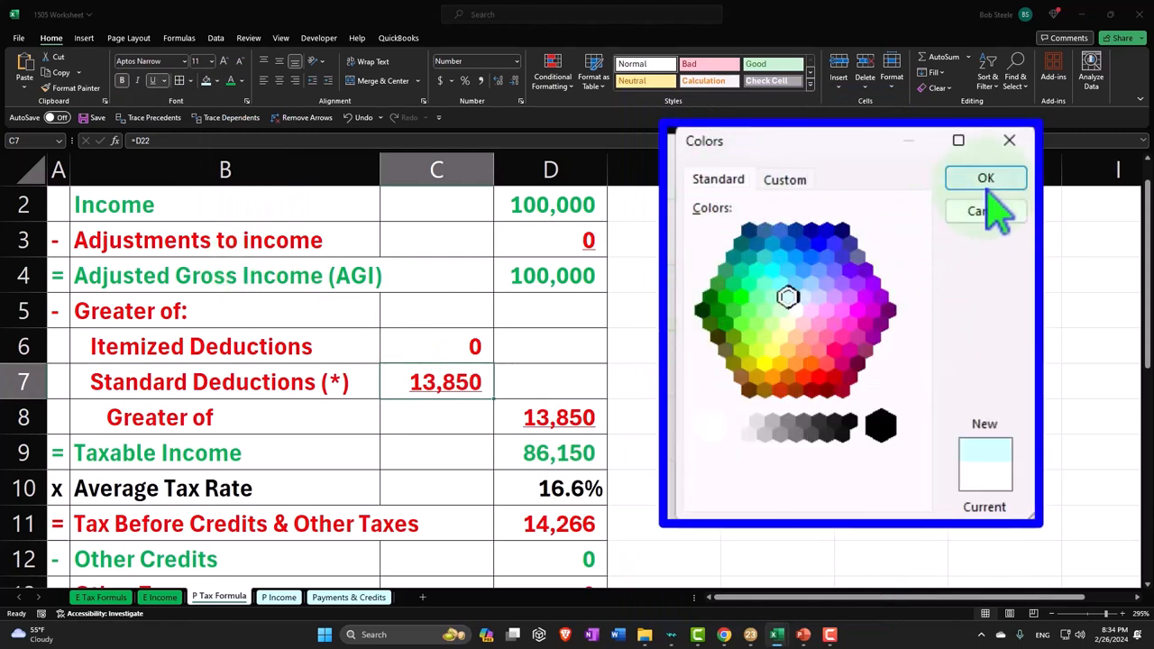
click(984, 179)
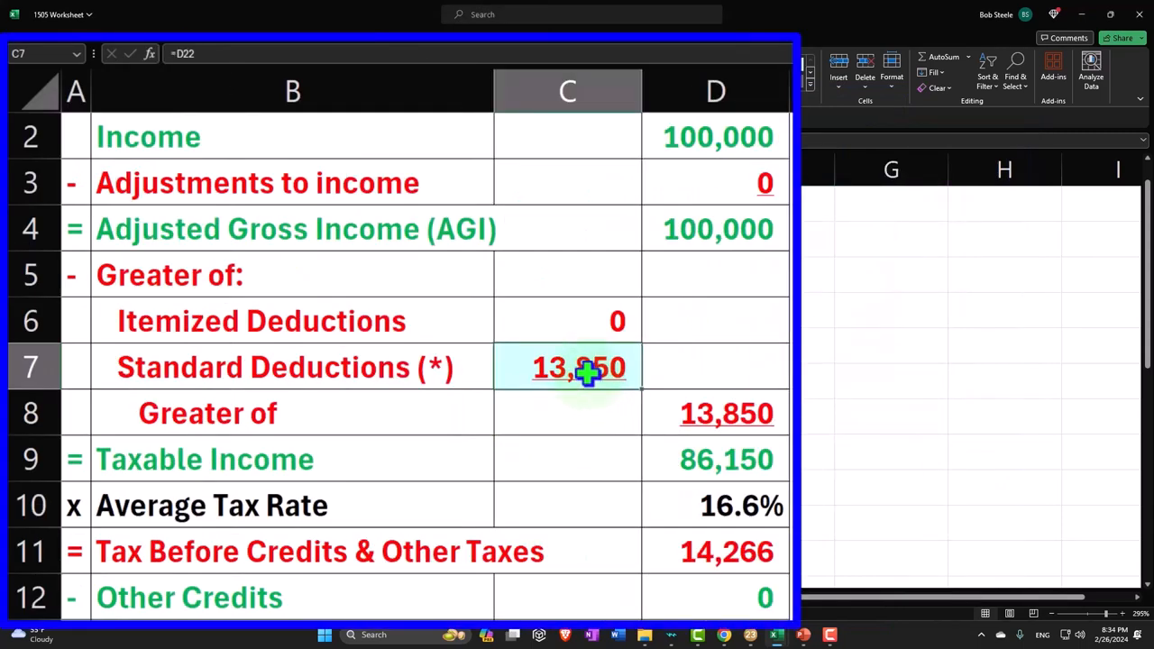
mouse_move(647, 370)
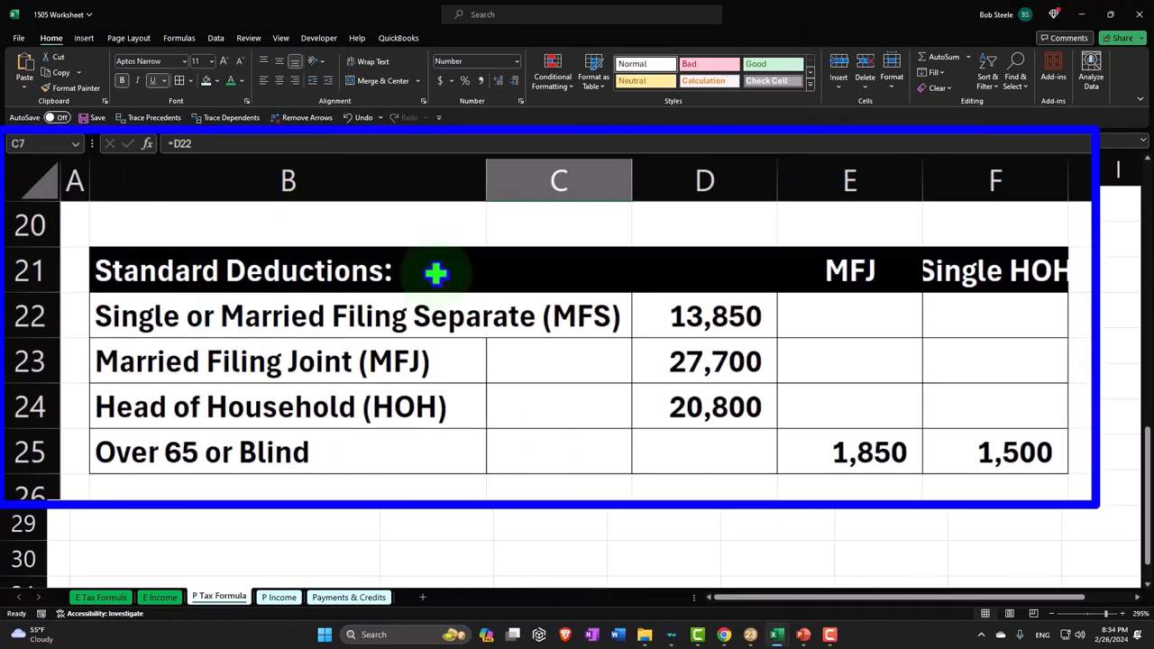
Add '(*)' to the Standard Deductions table heading in B21
double_click(238, 270)
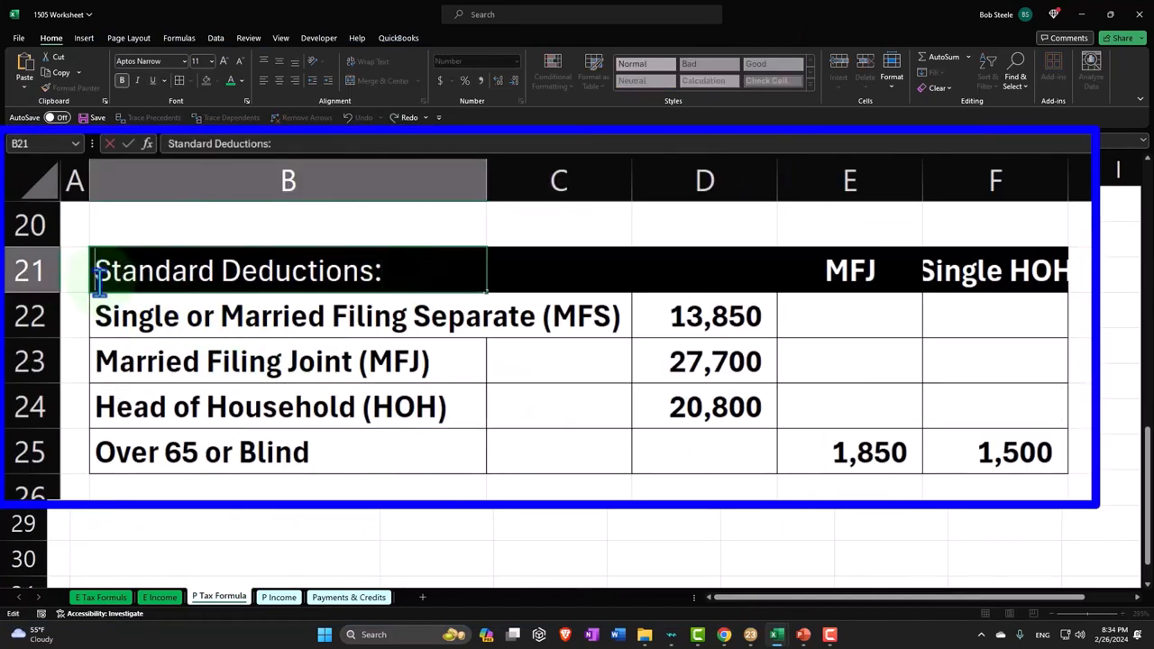
text((*)
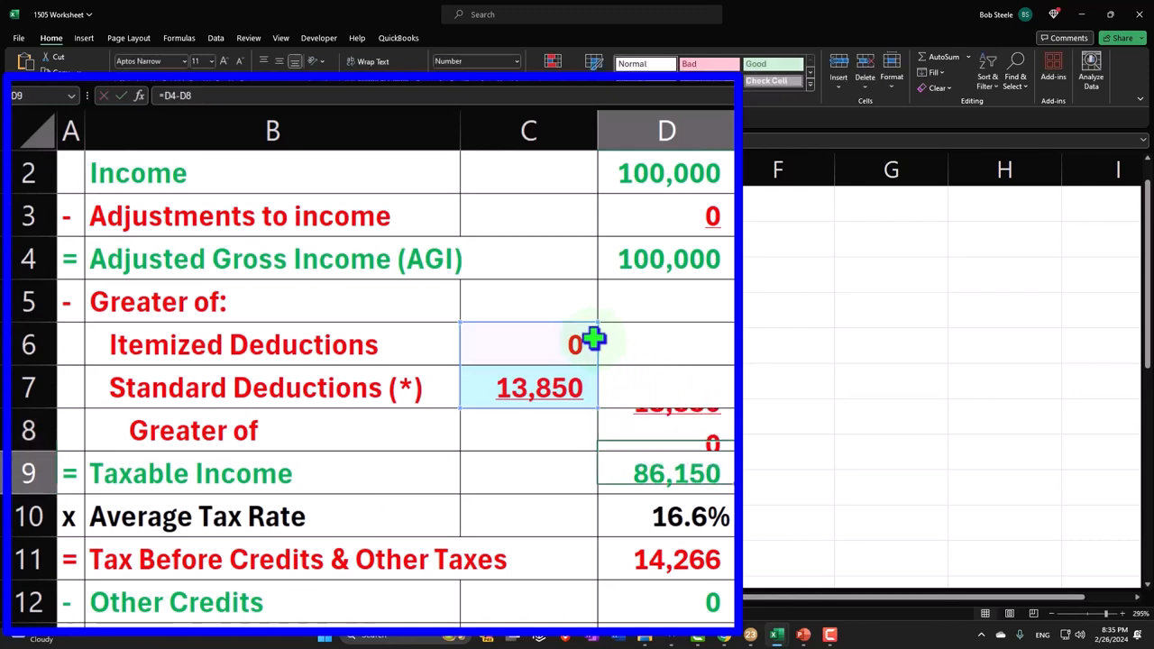
Enter 15,000 itemized deductions so Greater of is 15,000 and taxable income 85,000
click(528, 345)
text(15,000)
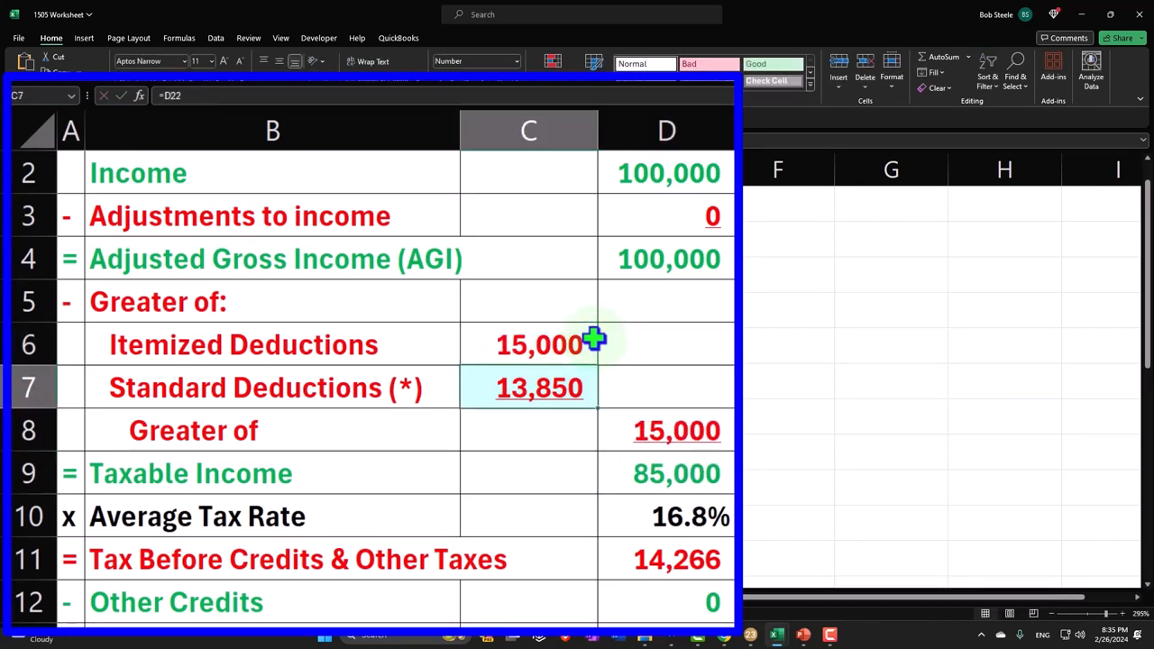
click(528, 344)
text(0)
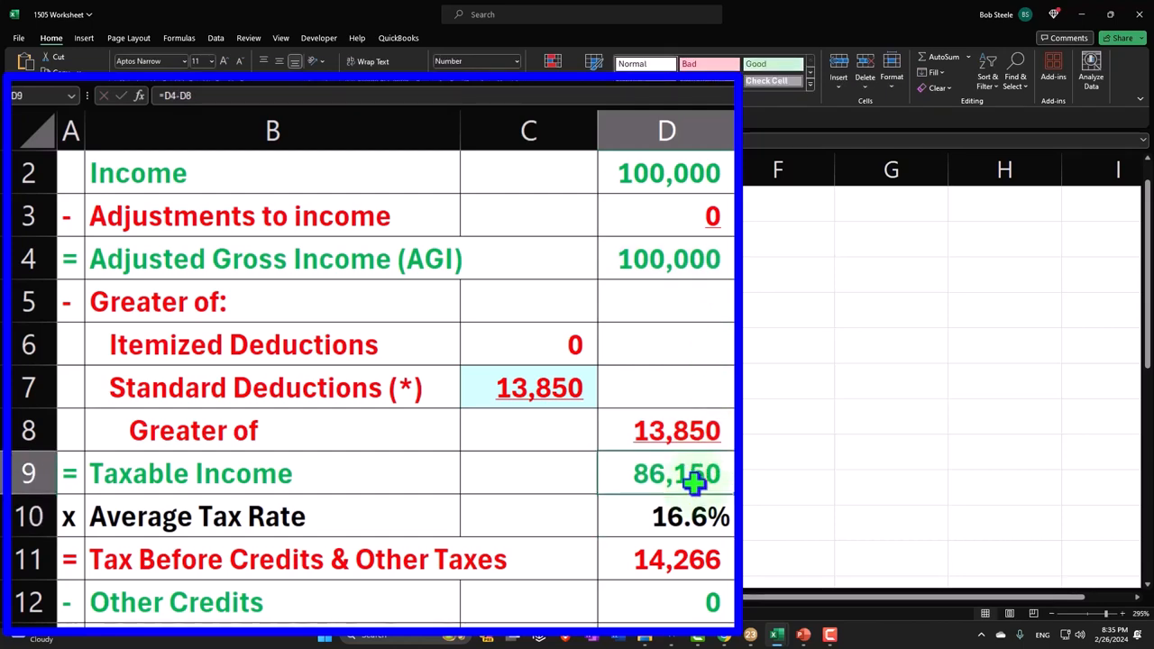
scroll(down, 3)
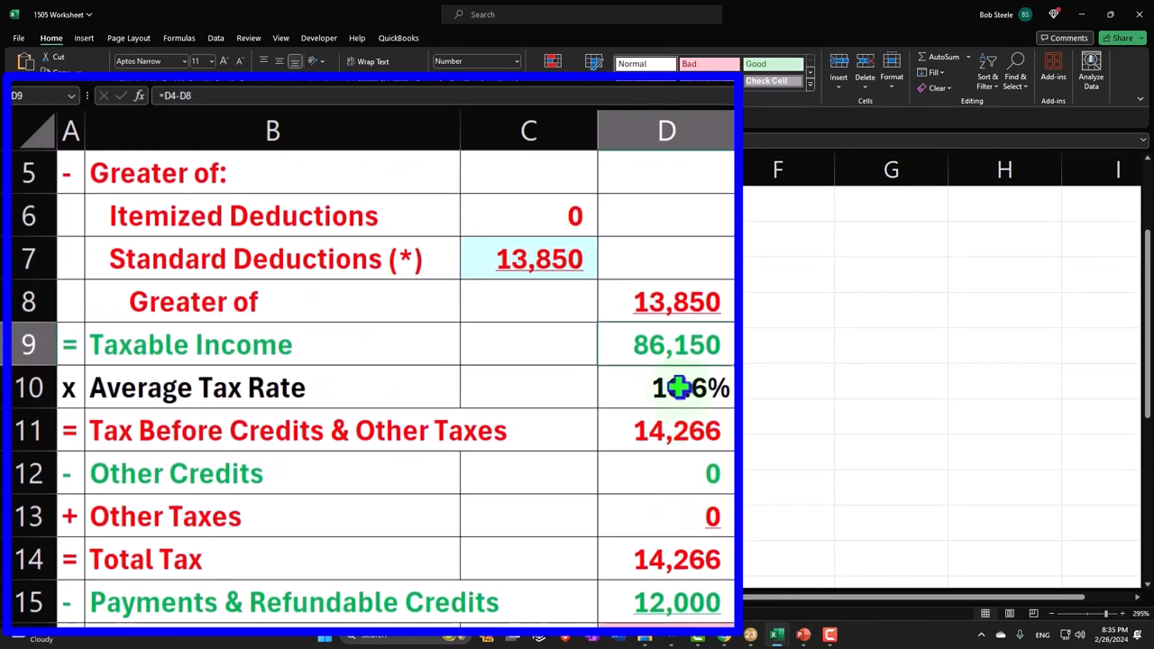
click(665, 386)
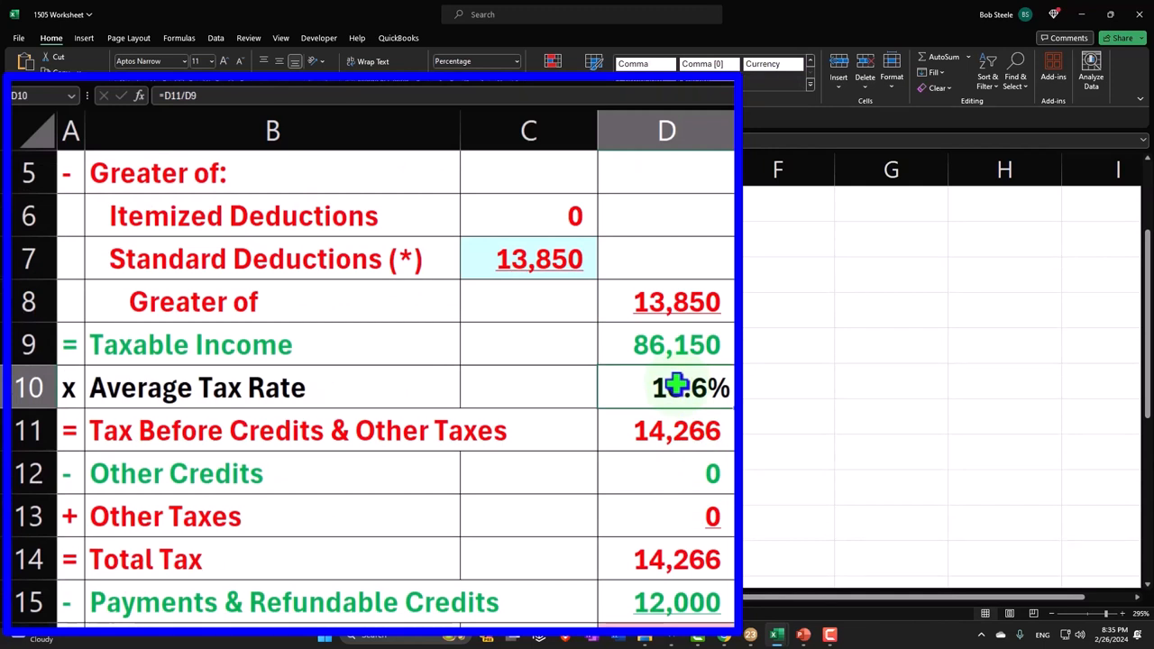
double_click(665, 386)
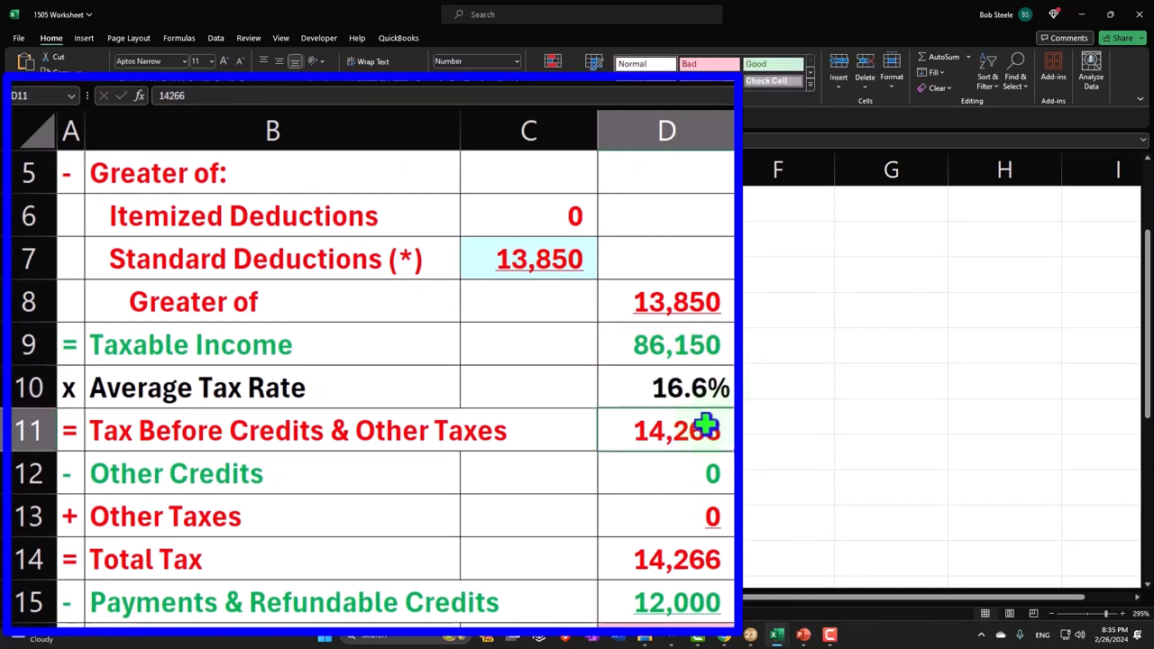
Check the 14,266 tax on Form 1040 page 2 line 16 in Lacerte
click(749, 635)
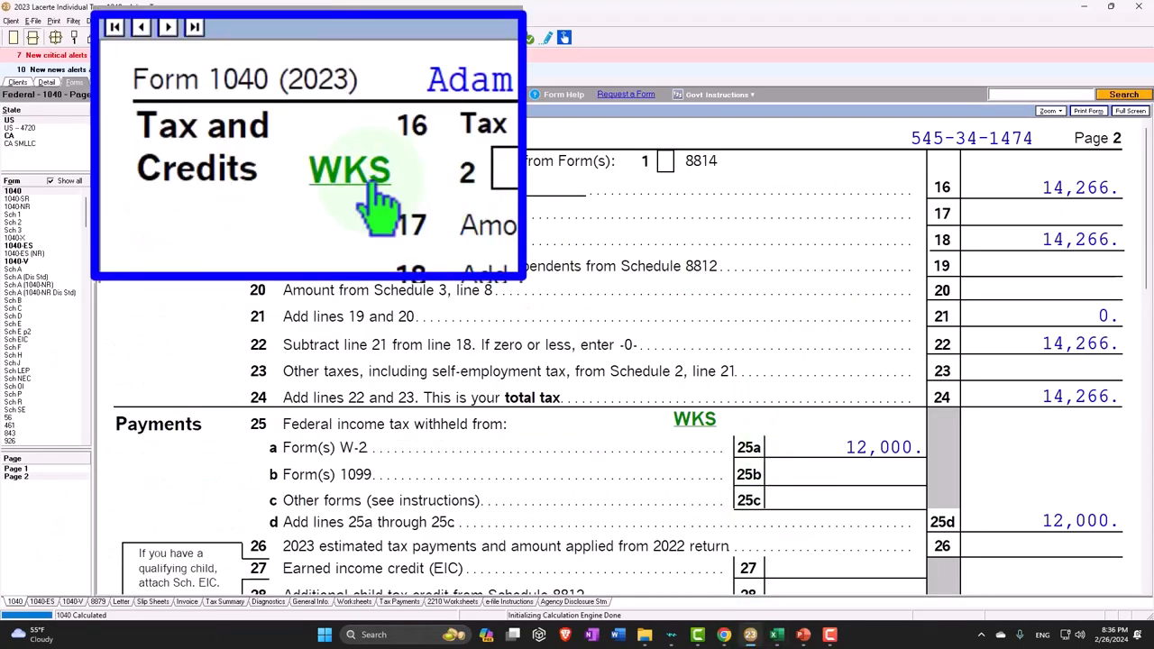
click(350, 170)
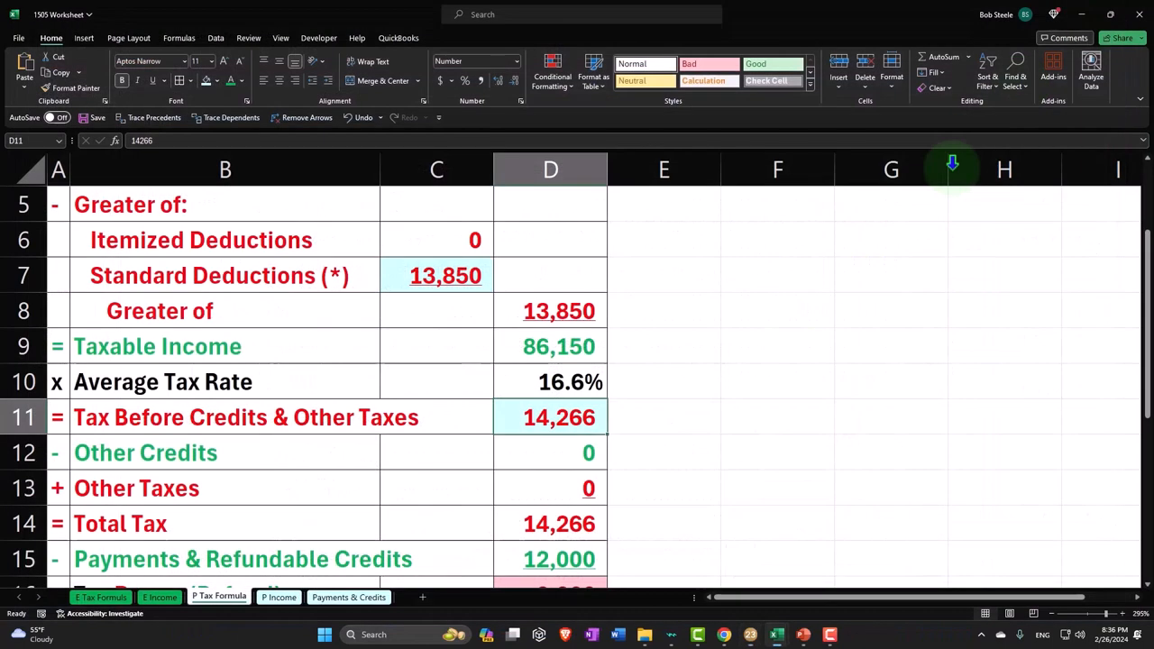
mouse_move(638, 422)
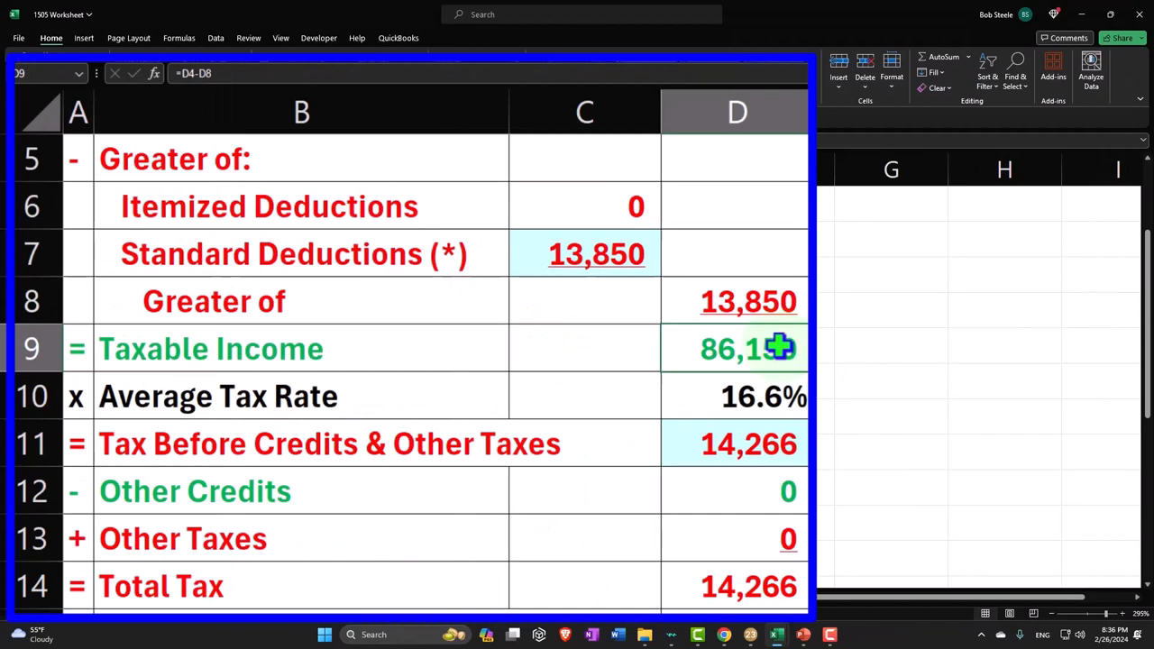
Review 14,266 total tax less 12,000 payments giving 2,266 tax due
scroll(up, 3)
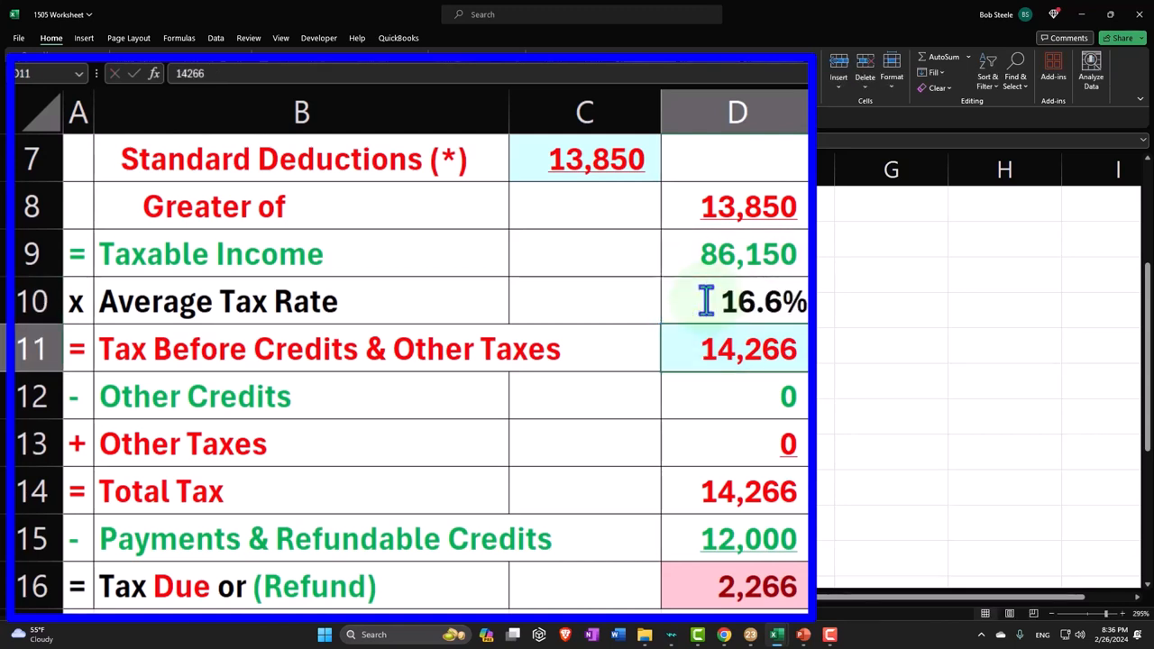
click(736, 301)
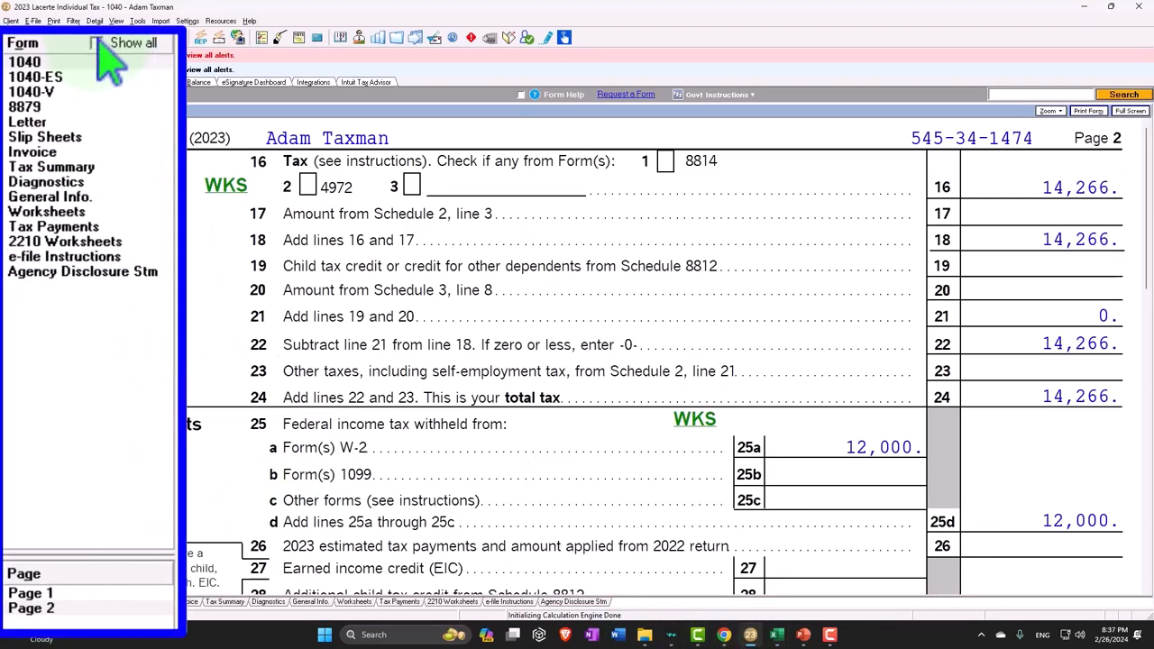
View the federal Tax Summary under Diagnostics, scrolled to the Tax Rates section showing the 16.6% effective rate
click(45, 180)
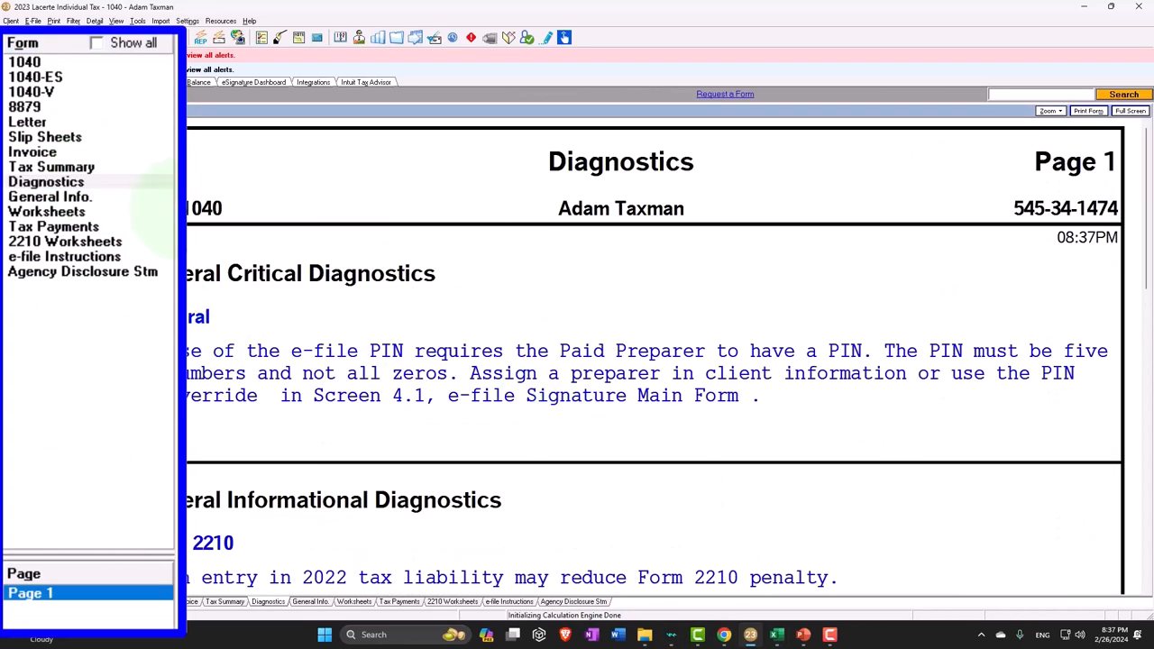
click(50, 166)
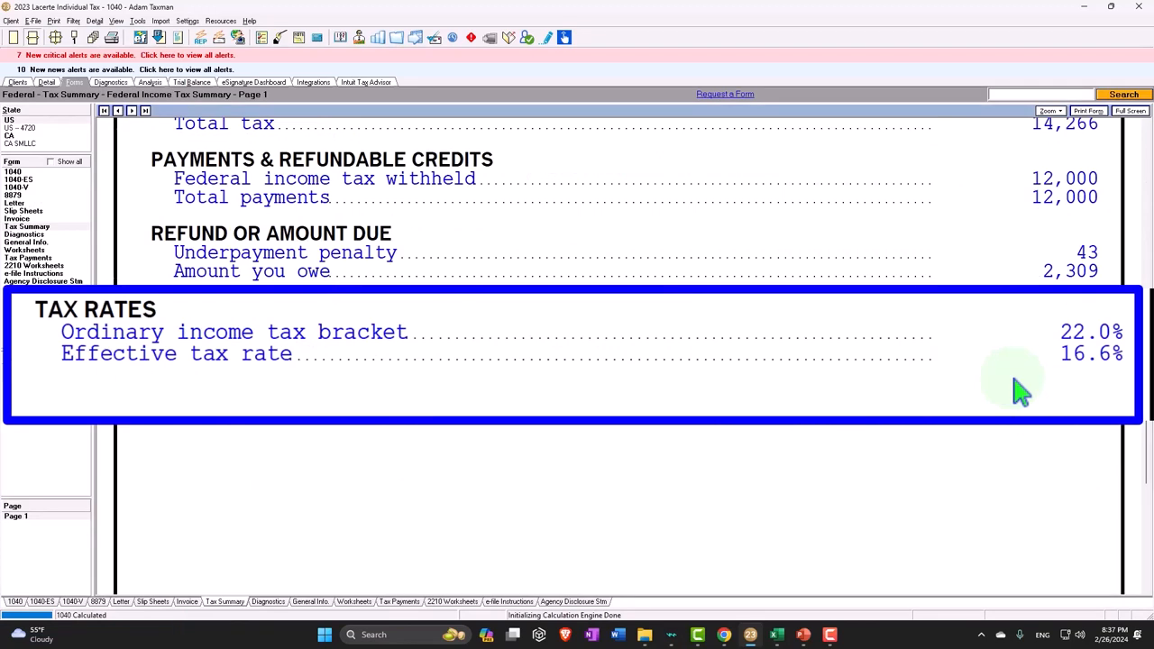
scroll(up, 3)
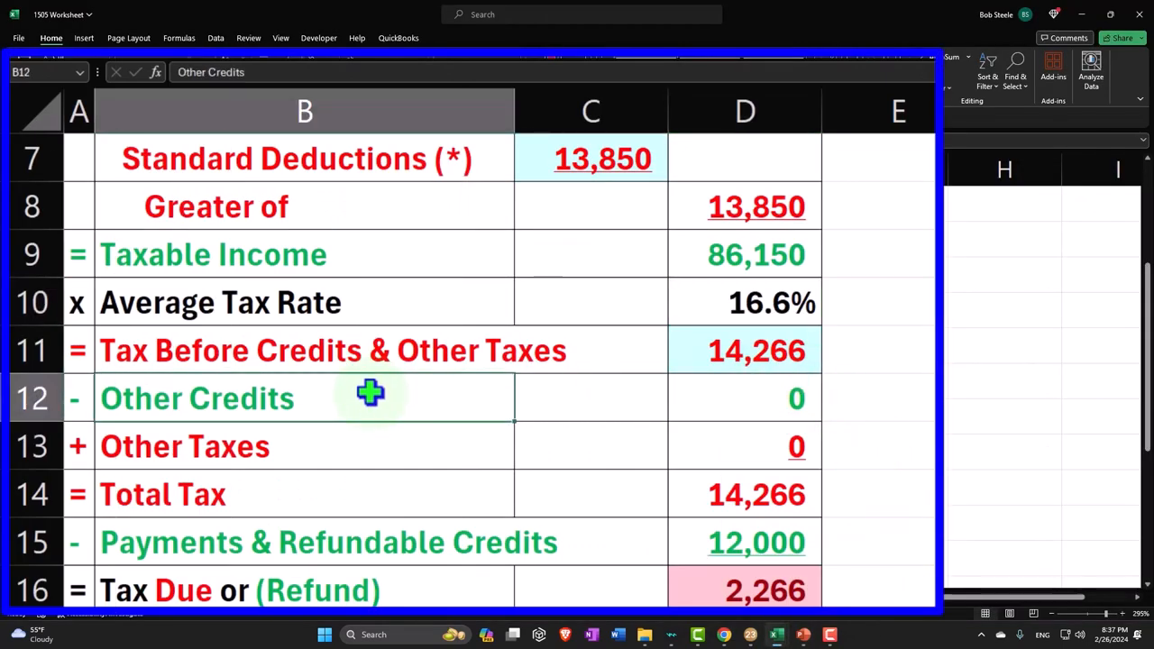
click(742, 399)
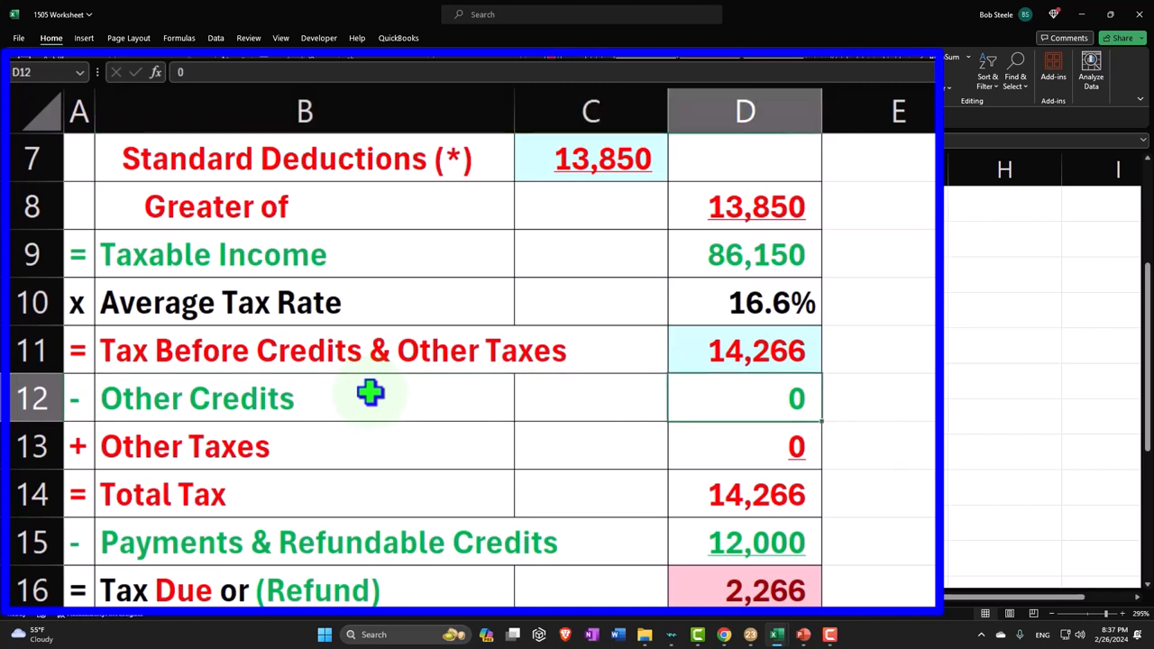
mouse_move(469, 622)
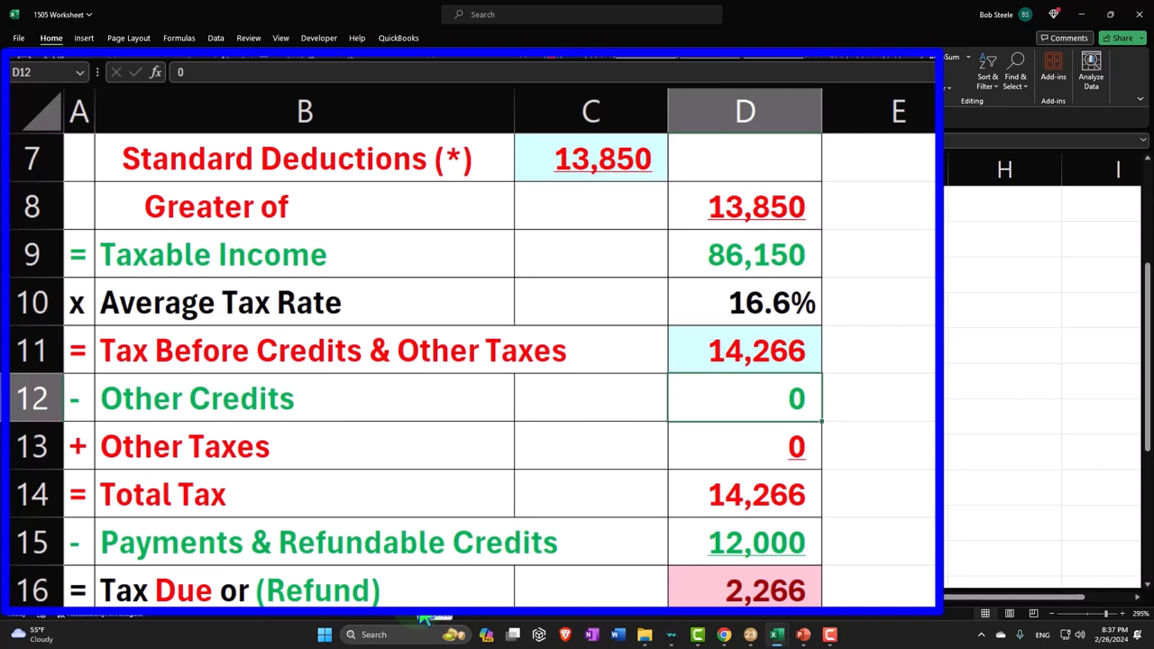
mouse_move(296, 454)
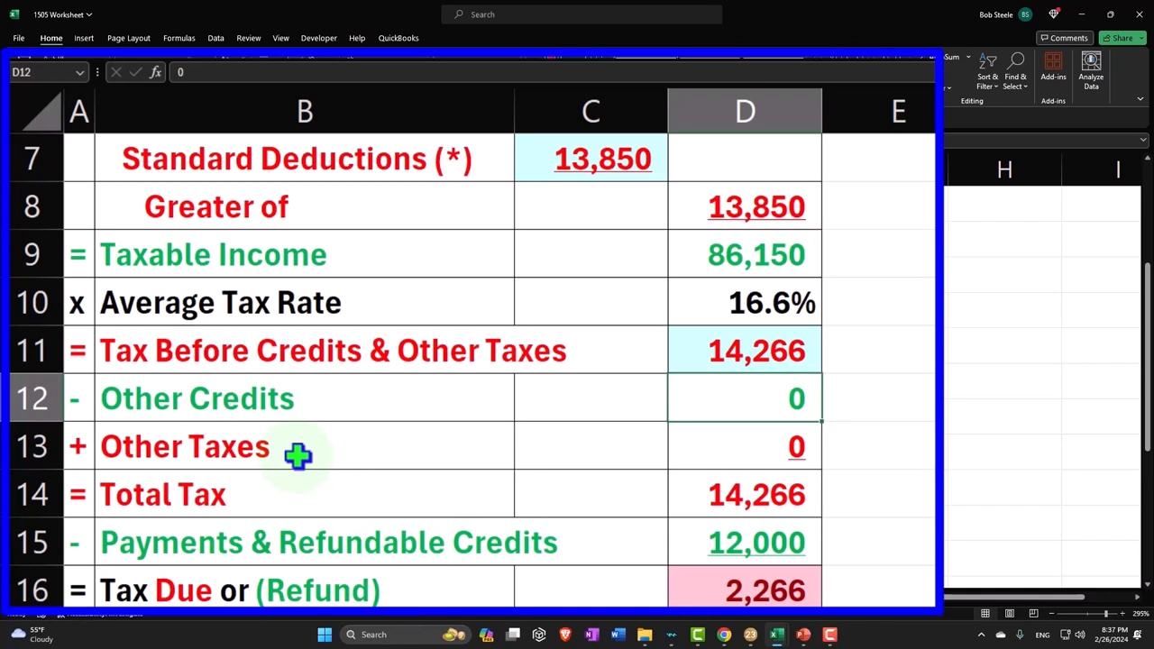
click(750, 447)
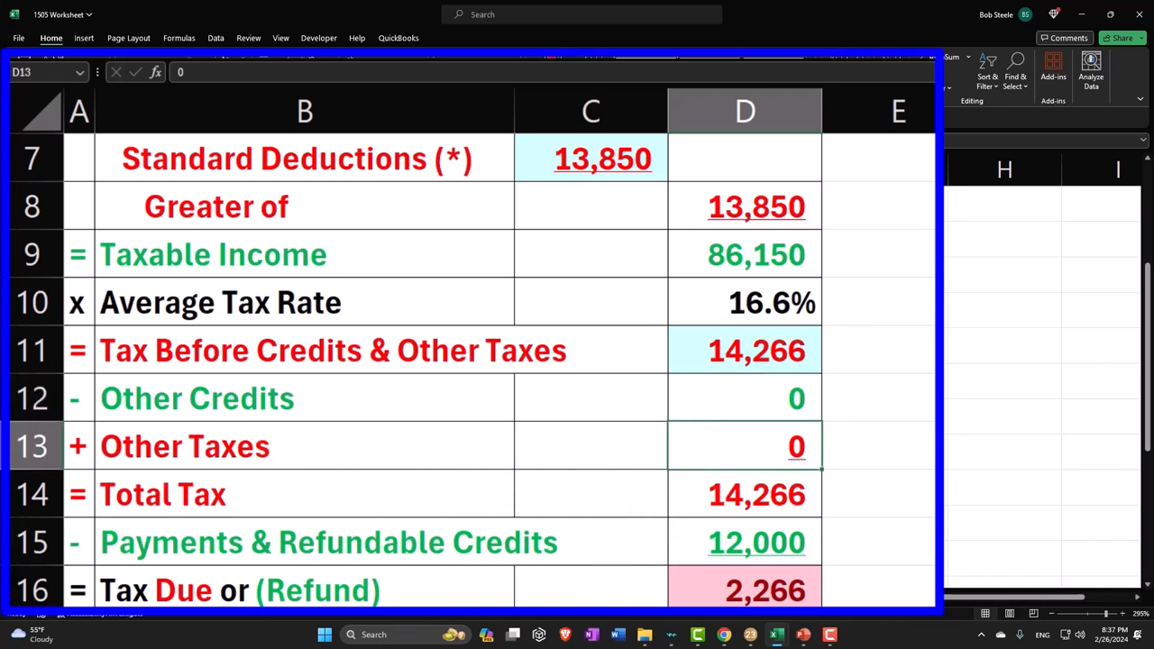
mouse_move(778, 424)
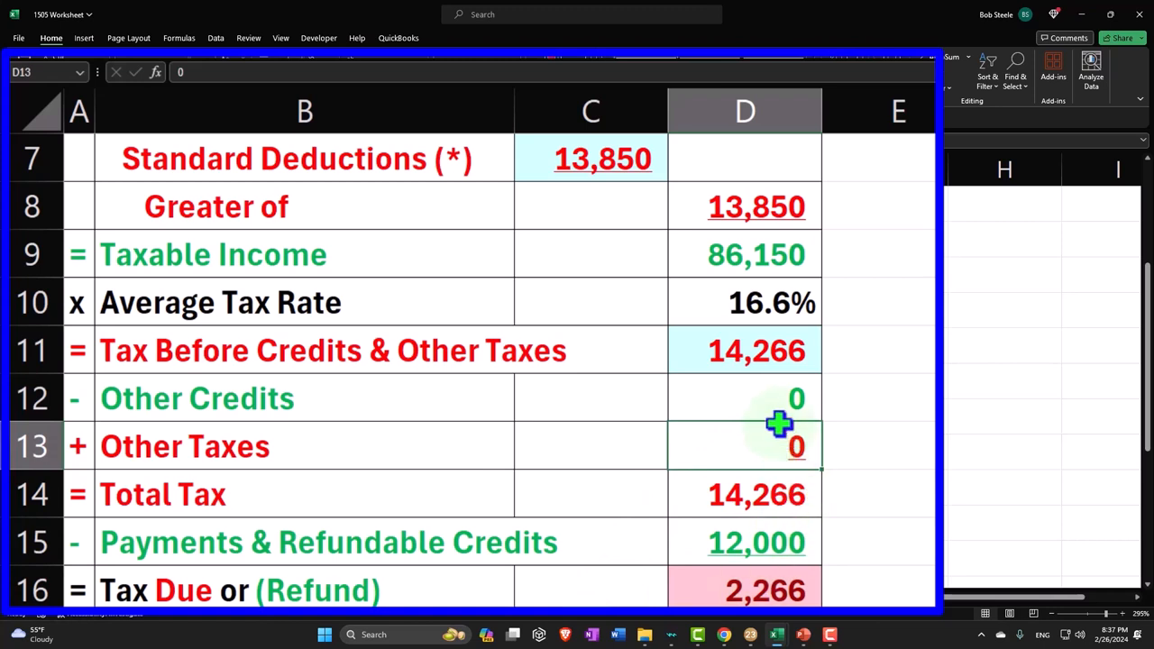
mouse_move(779, 447)
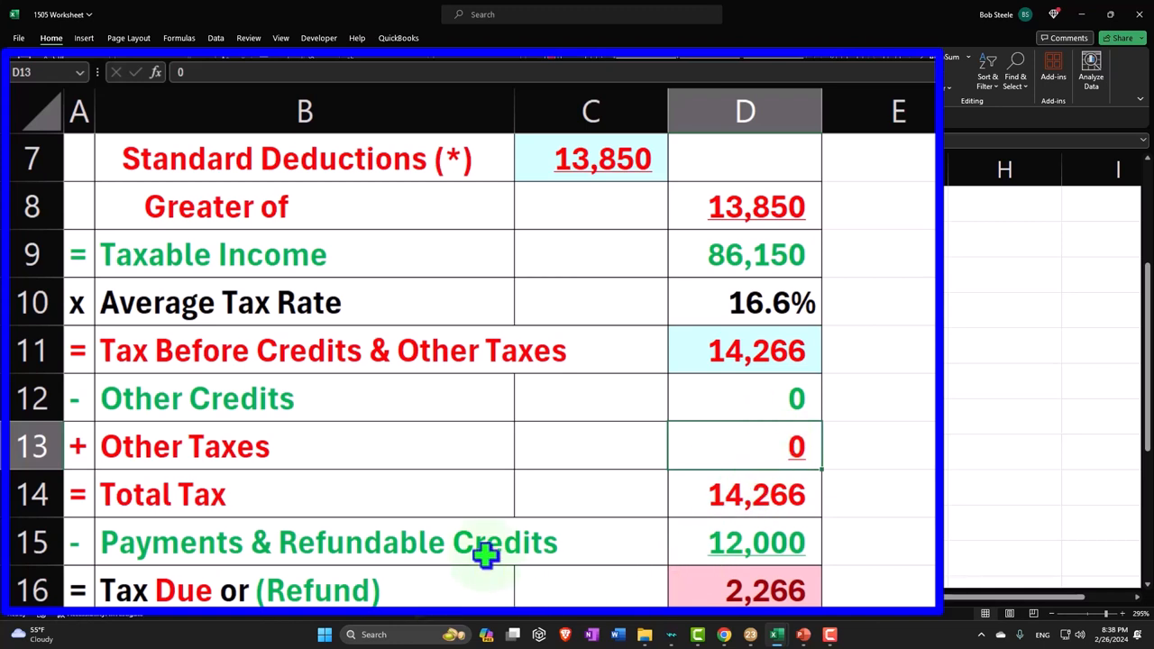
click(744, 493)
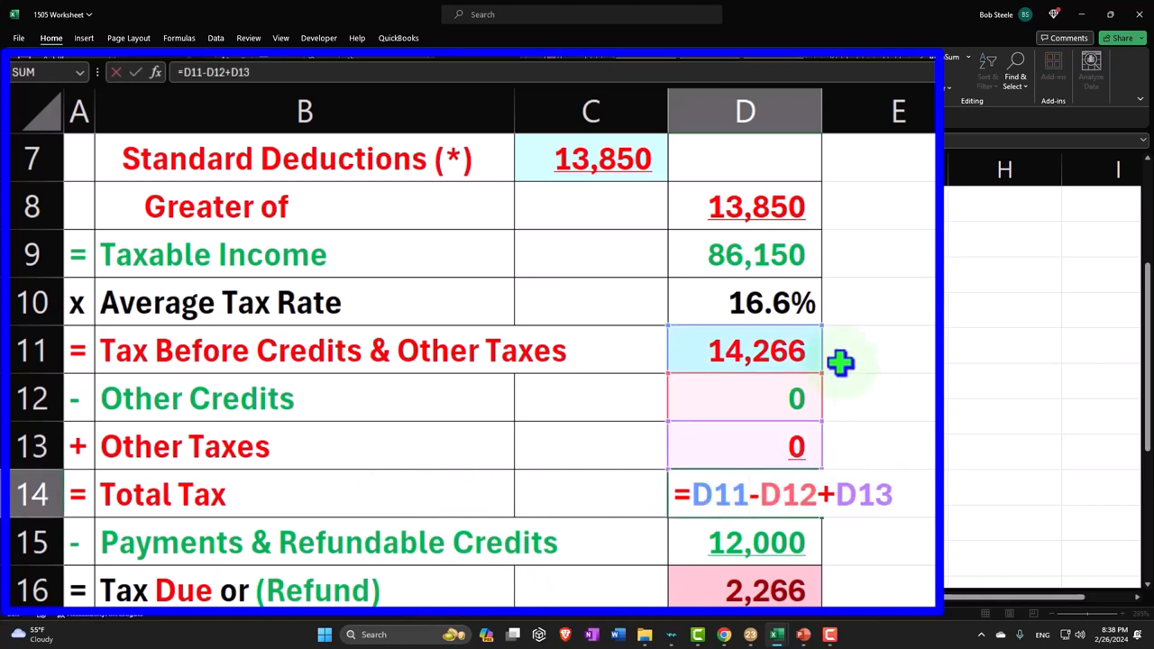
mouse_move(892, 379)
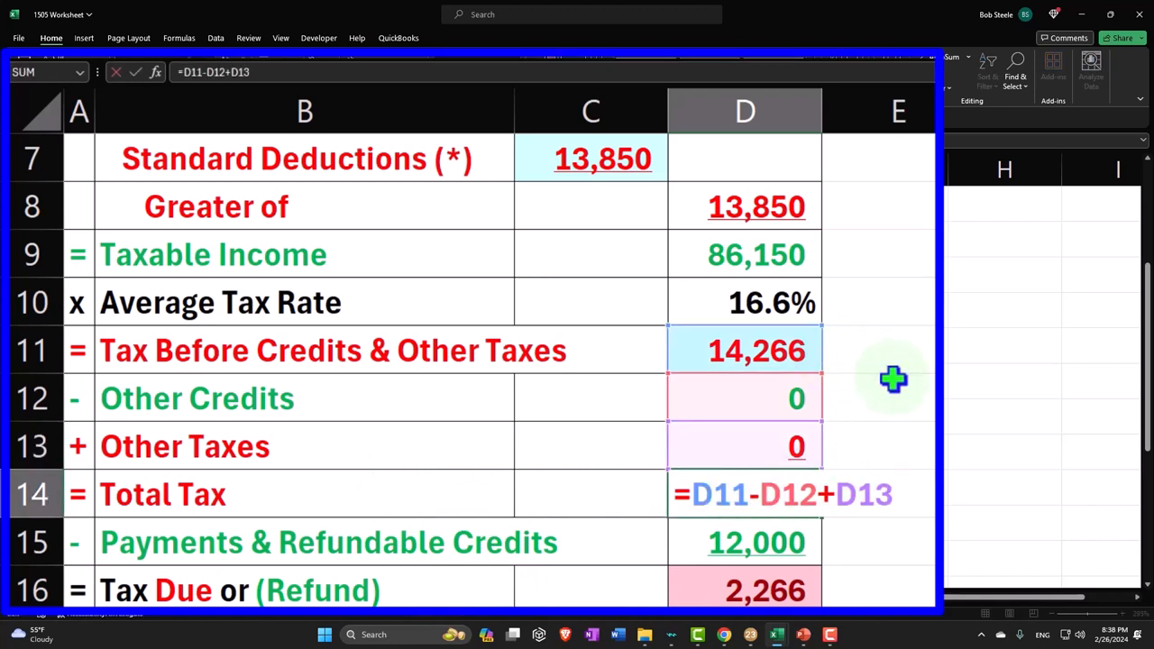
mouse_move(858, 429)
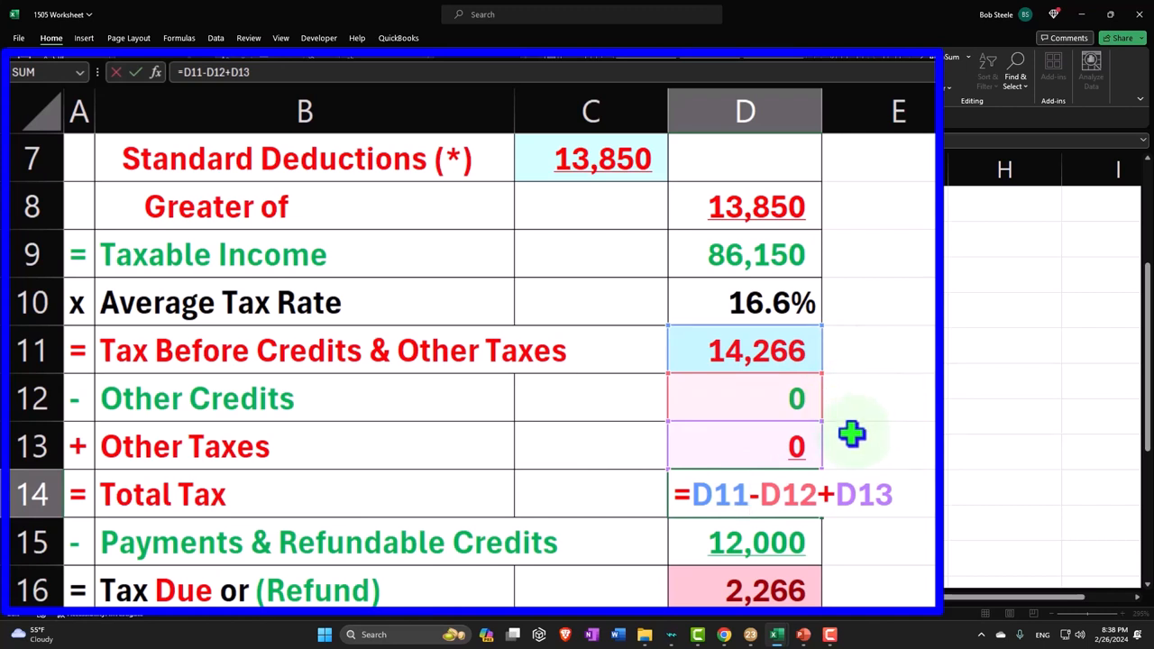
key(Return)
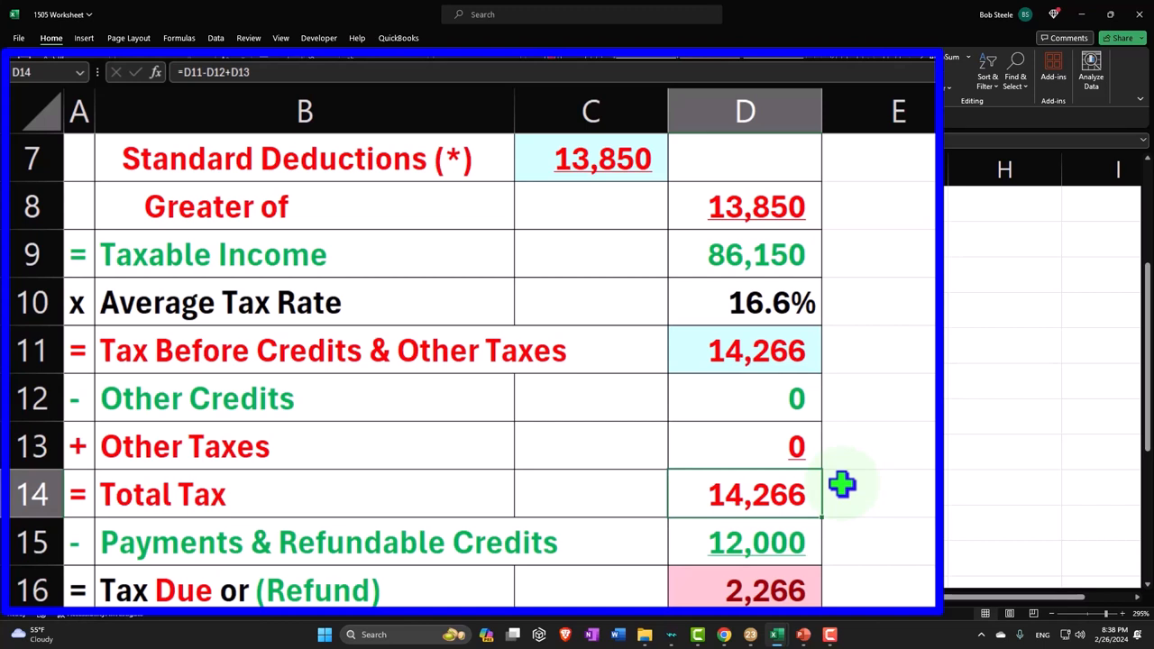
click(744, 540)
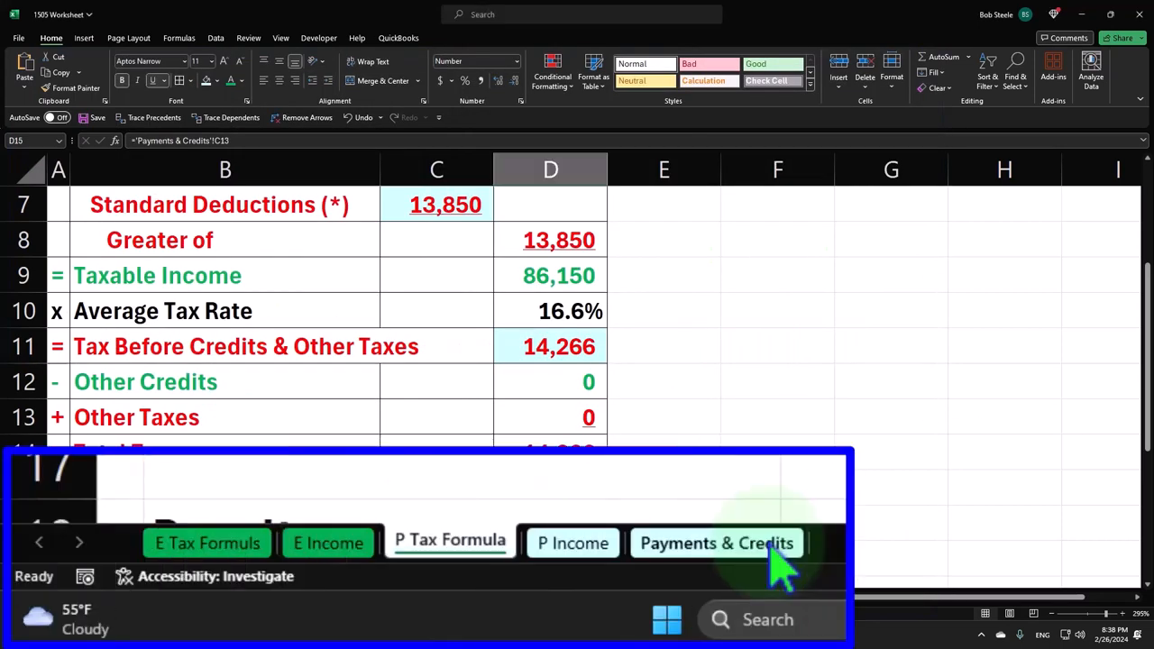
click(715, 543)
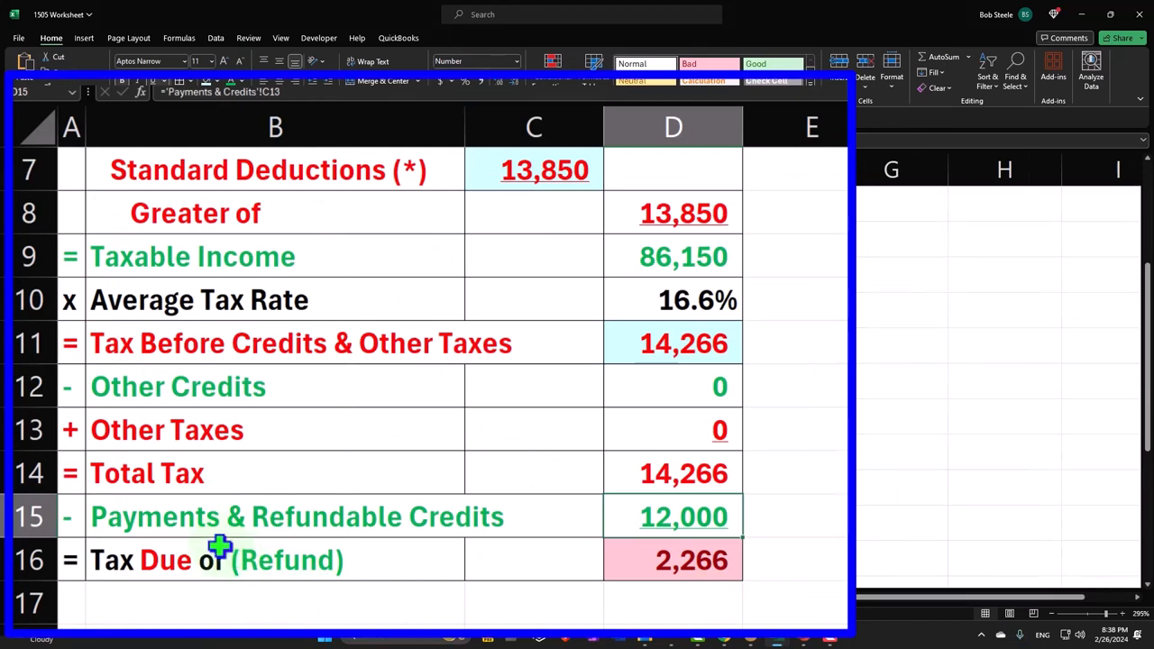
mouse_move(238, 541)
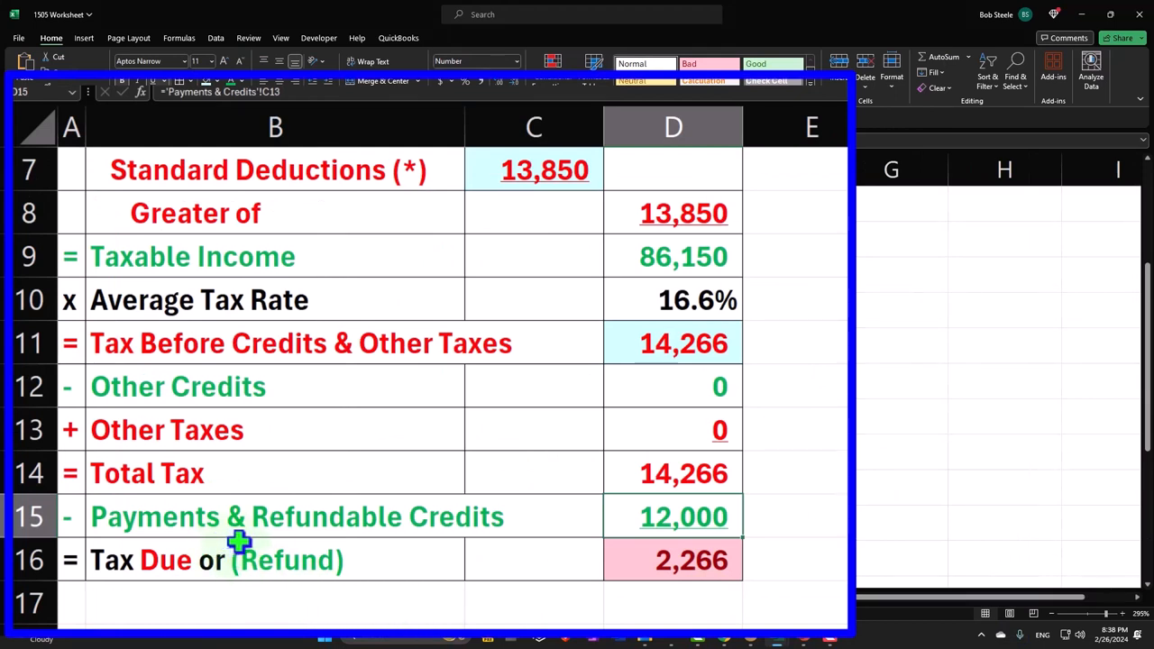